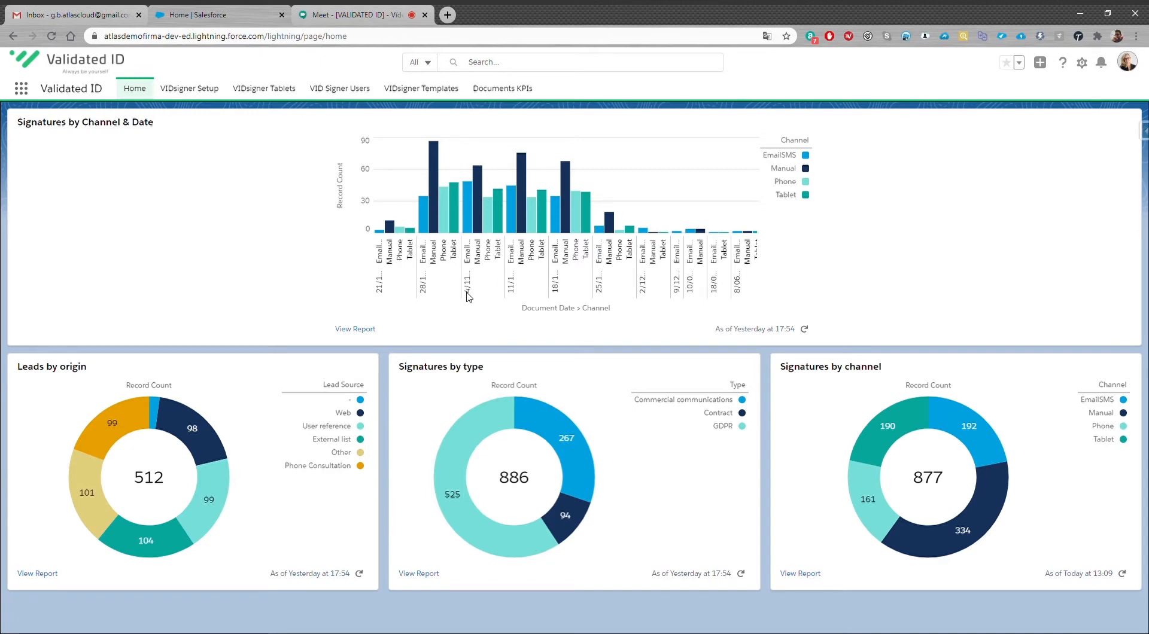
pyautogui.moveTo(152, 100)
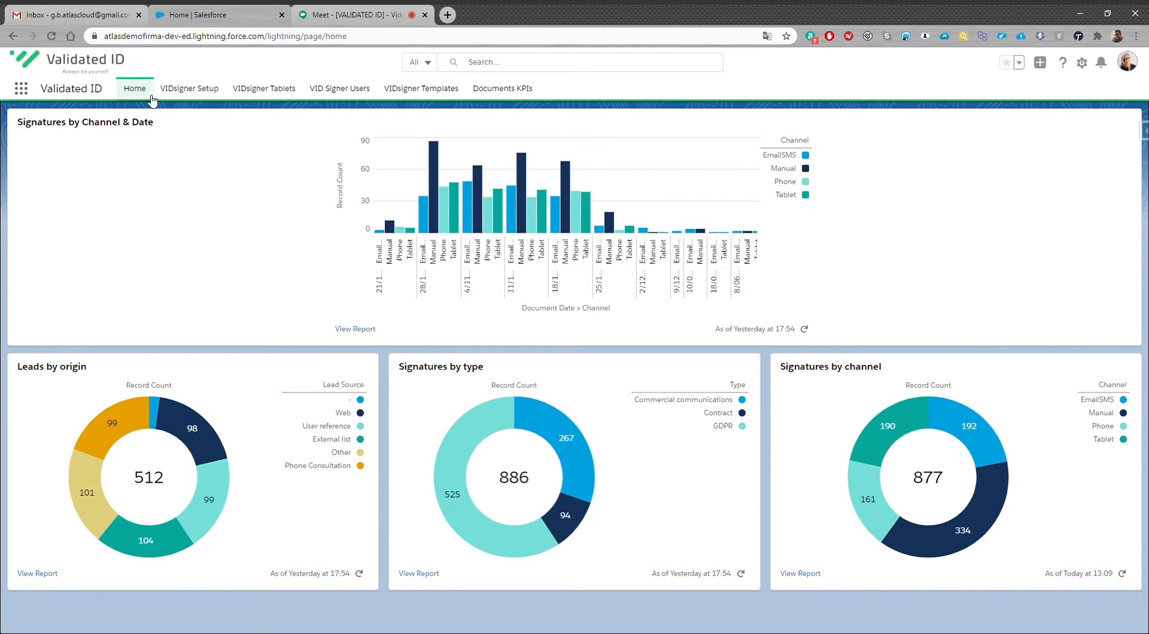
pyautogui.moveTo(501, 88)
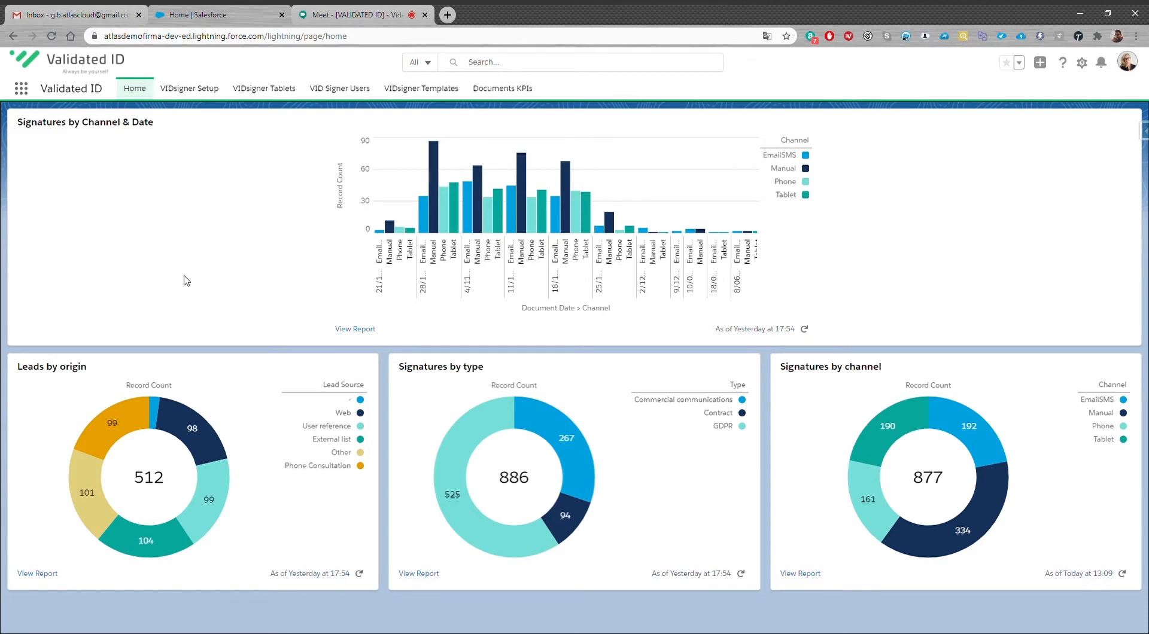
pyautogui.moveTo(208, 259)
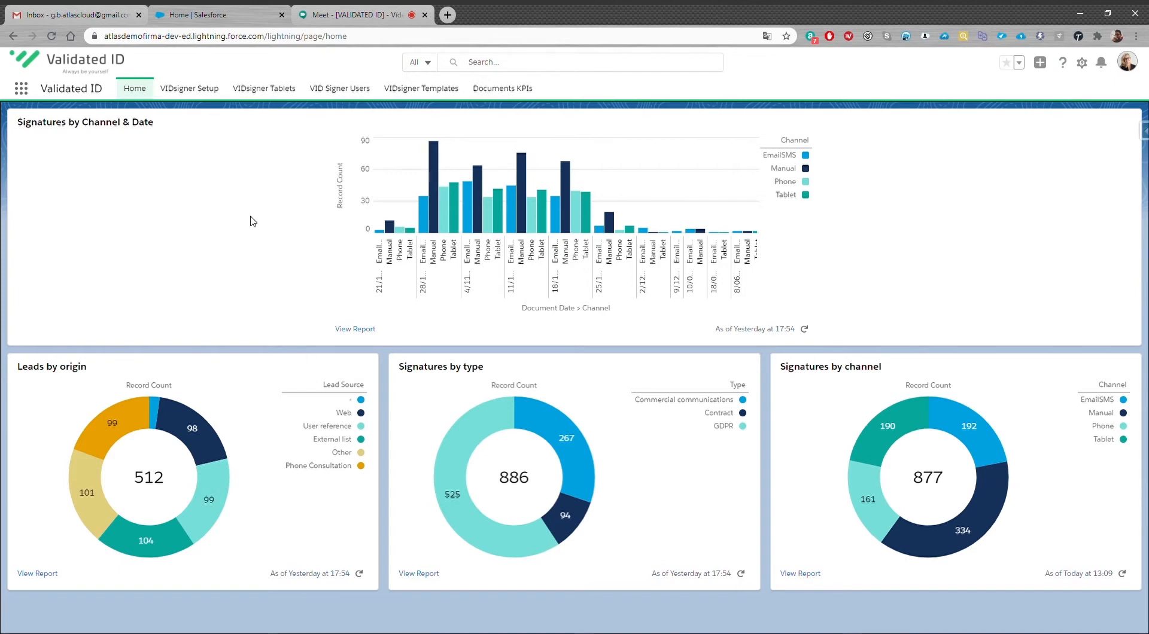
pyautogui.moveTo(197, 221)
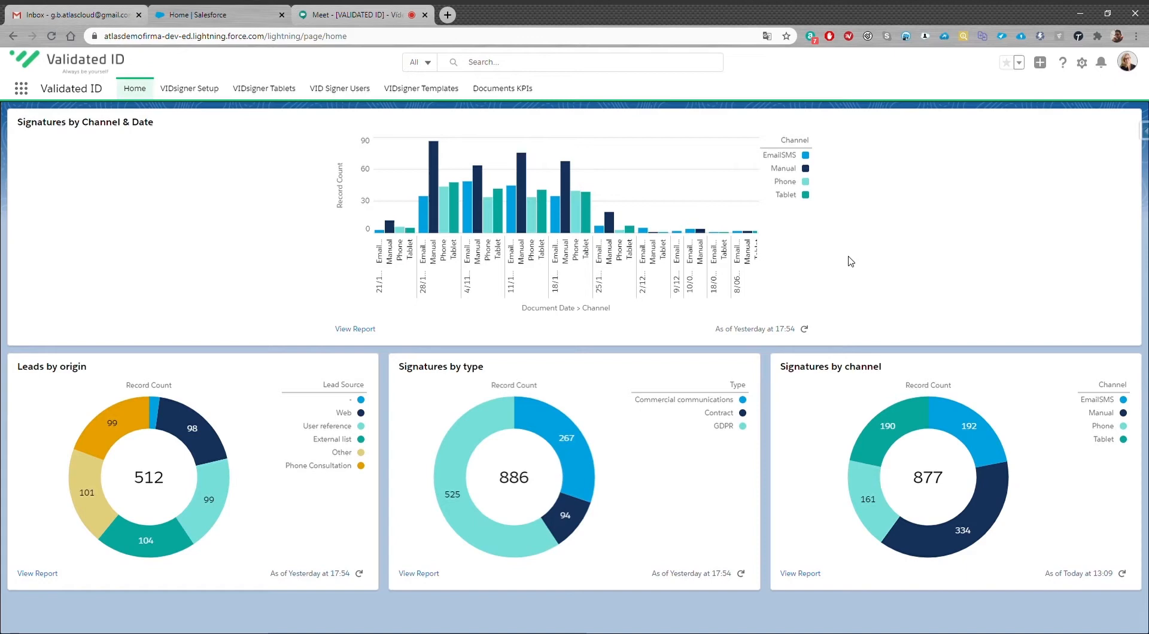
pyautogui.moveTo(179, 139)
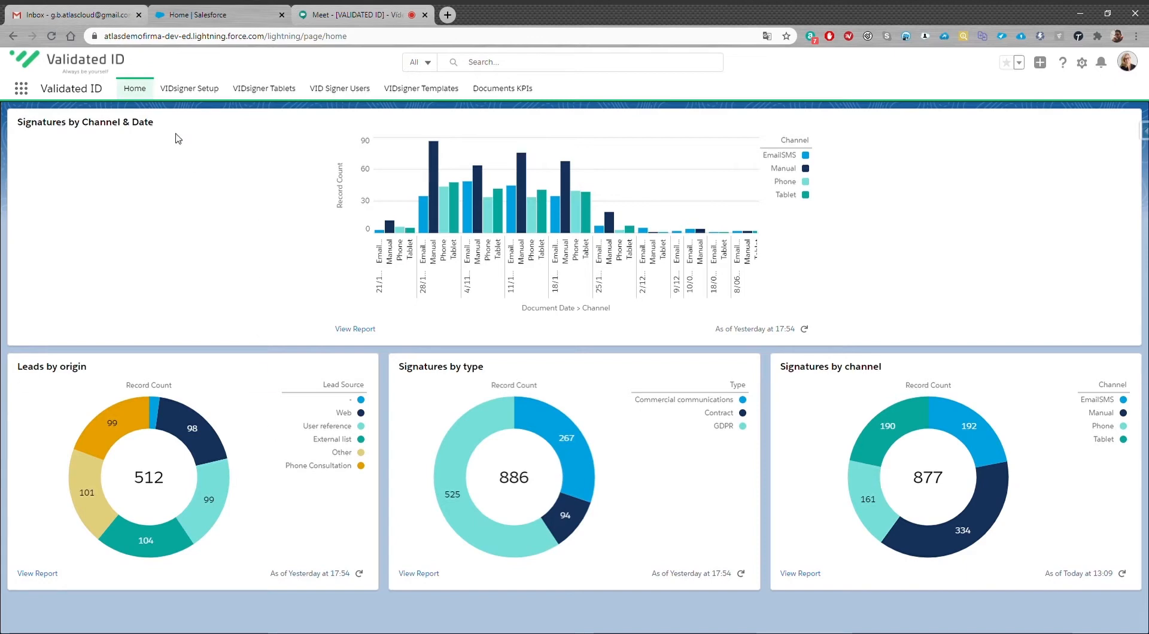
# Show the VIDsigner Setup page with PRO and PRE credentials, endpoints and notification URLs.
pyautogui.click(189, 88)
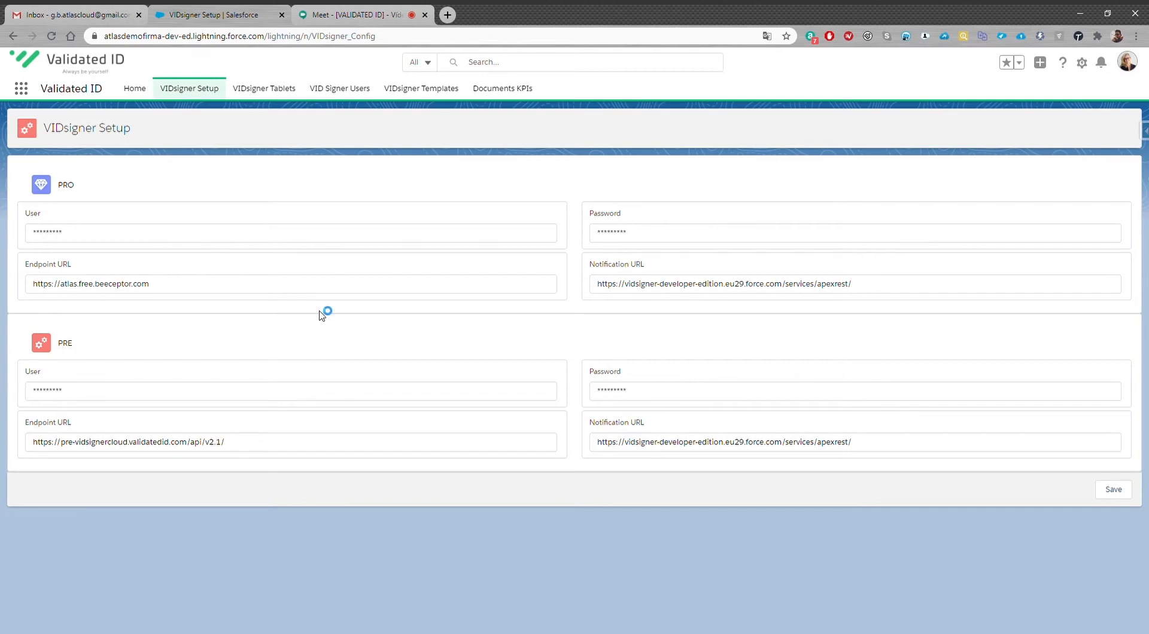
pyautogui.moveTo(161, 339)
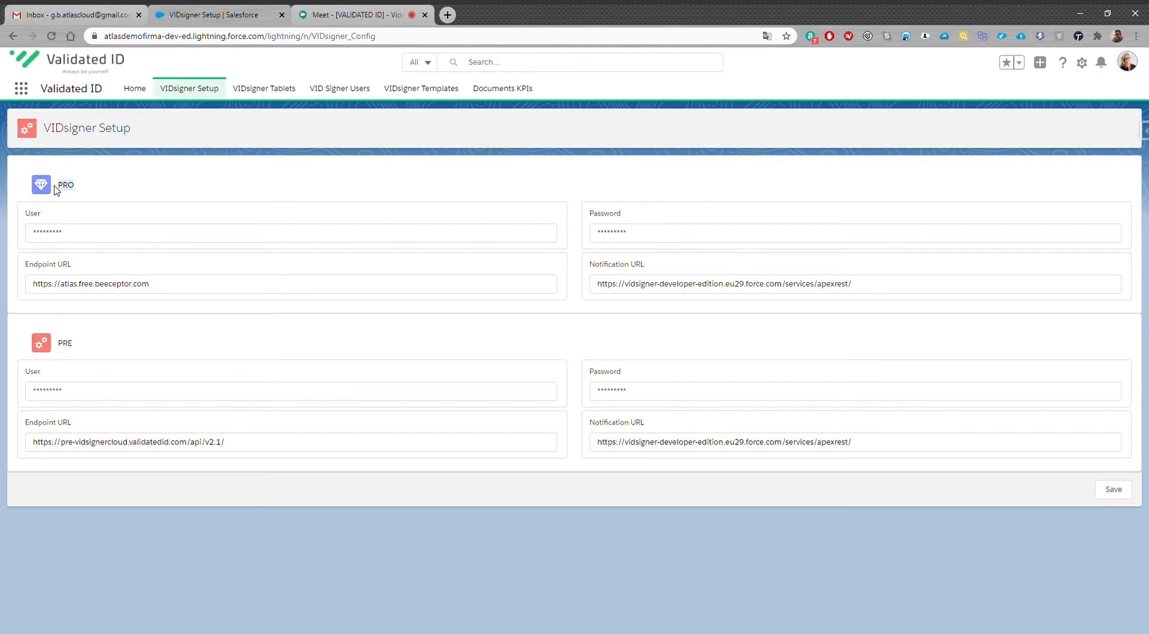
# Show the VIDsigner Tablets list (five tablets, three active), then head to VID Signer Users.
pyautogui.click(263, 87)
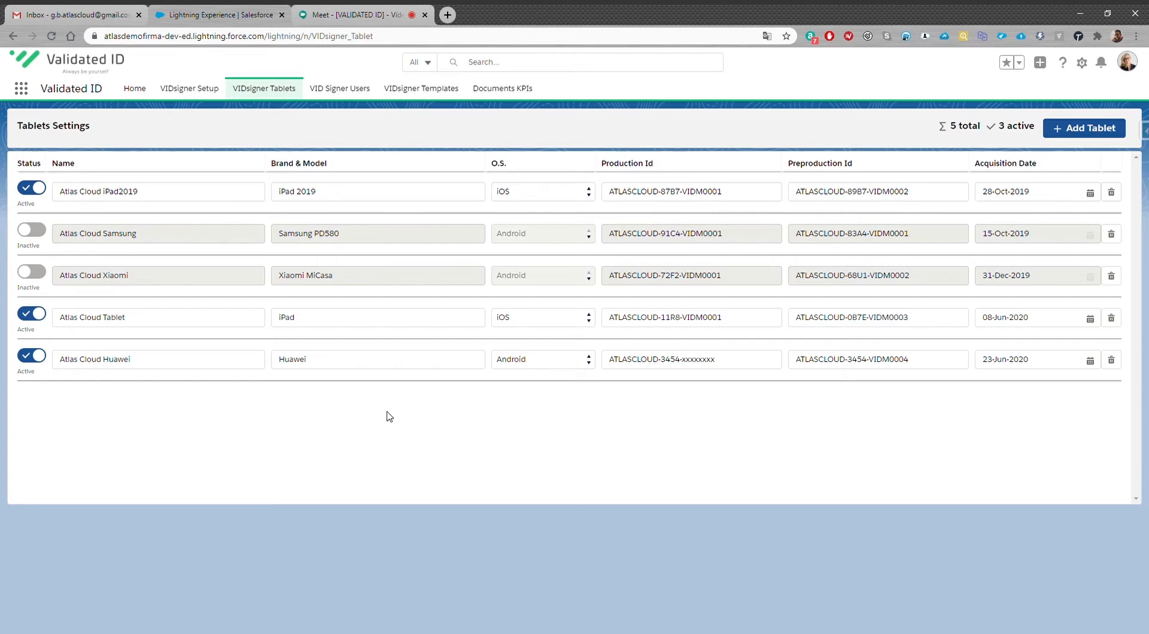
pyautogui.moveTo(579, 410)
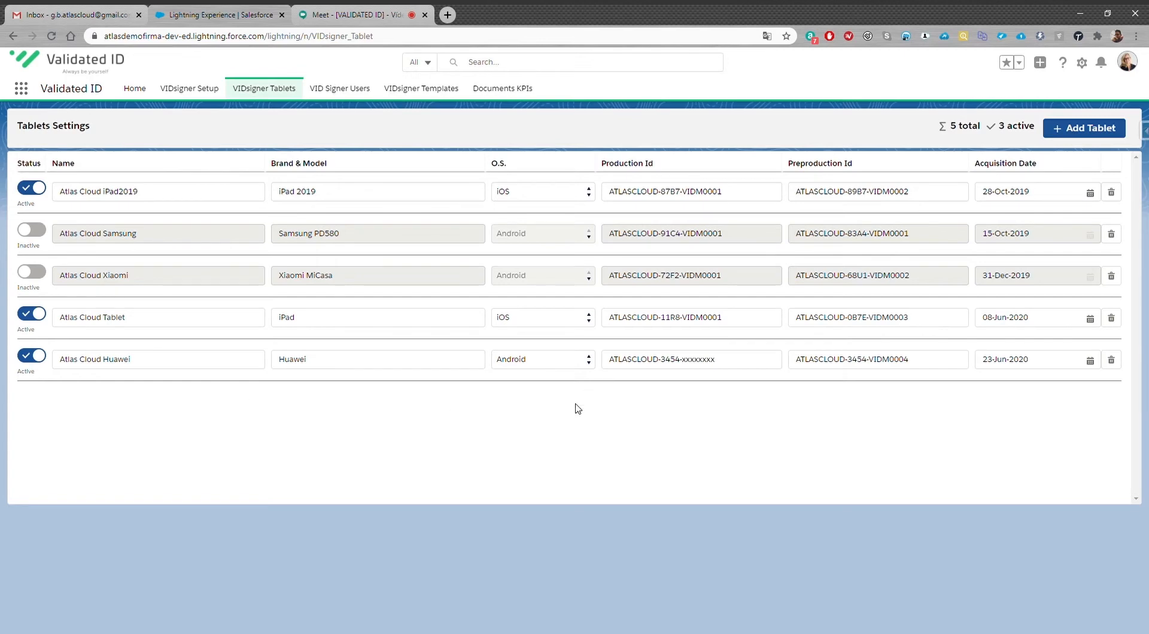
pyautogui.moveTo(181, 191)
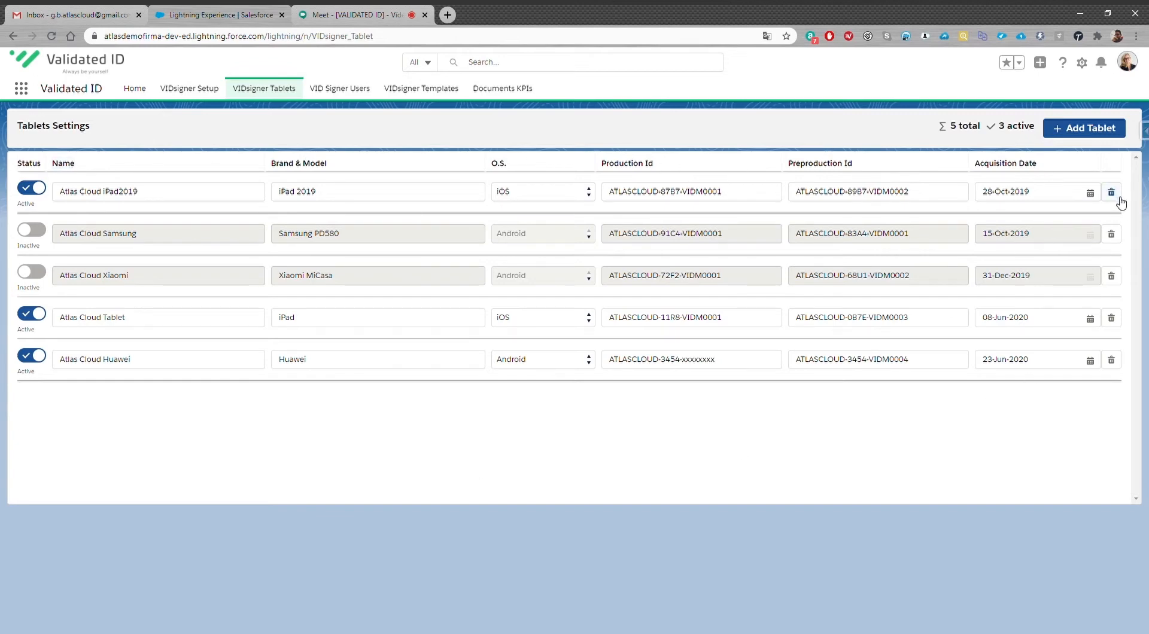
pyautogui.click(1084, 127)
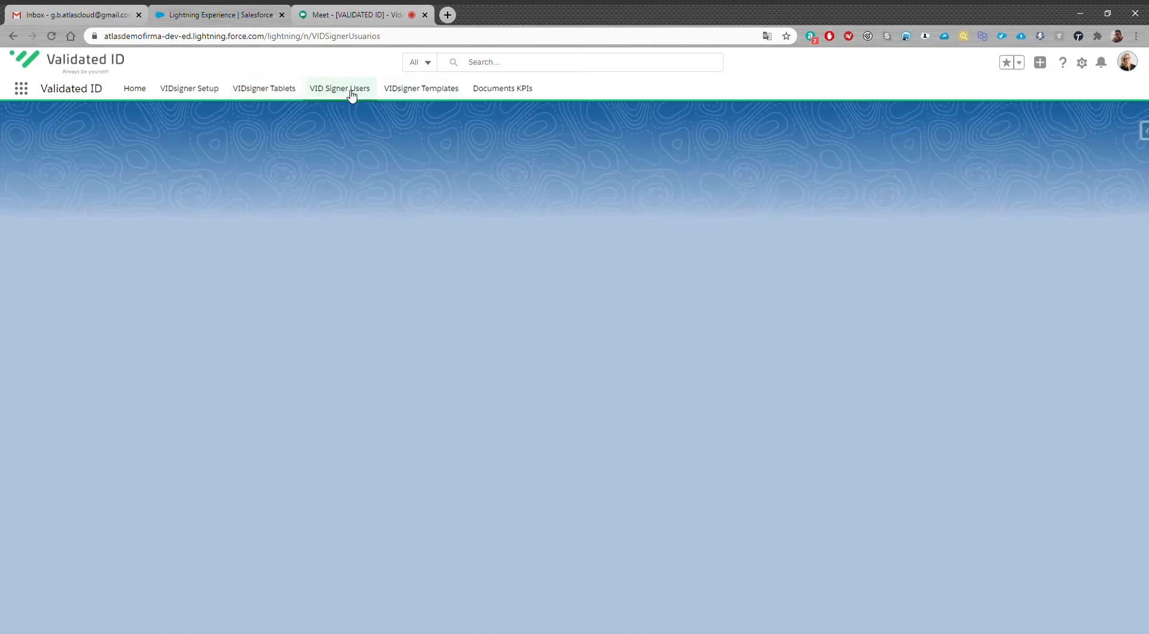
# Review the VID Signer Users list of ten users, two active, one device assigned.
pyautogui.click(339, 87)
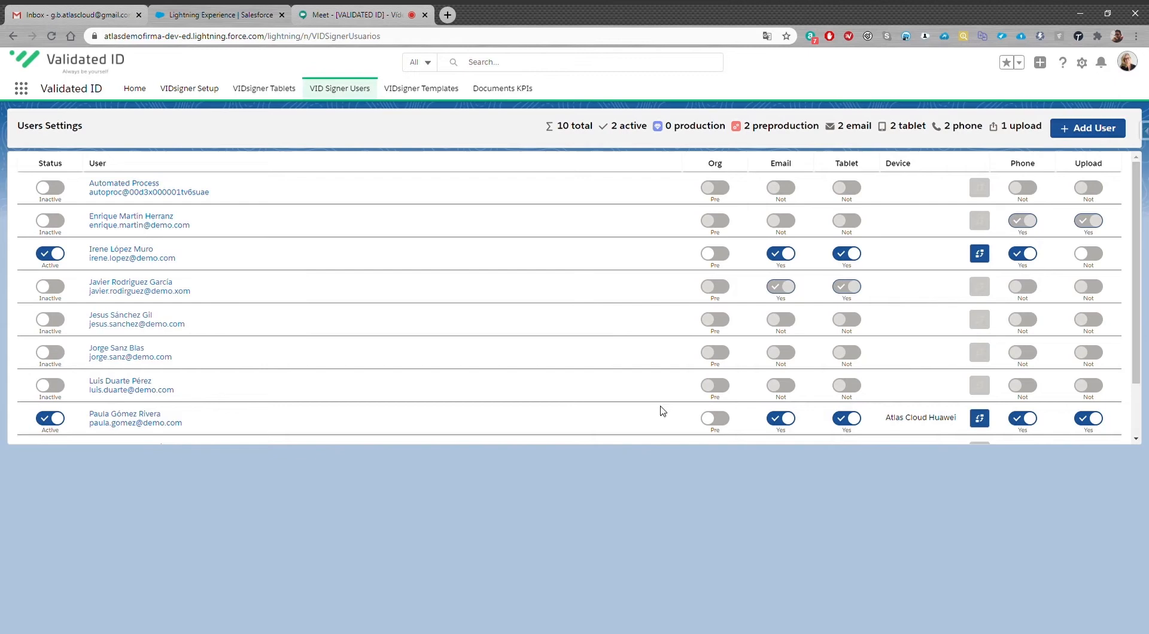
pyautogui.moveTo(200, 248)
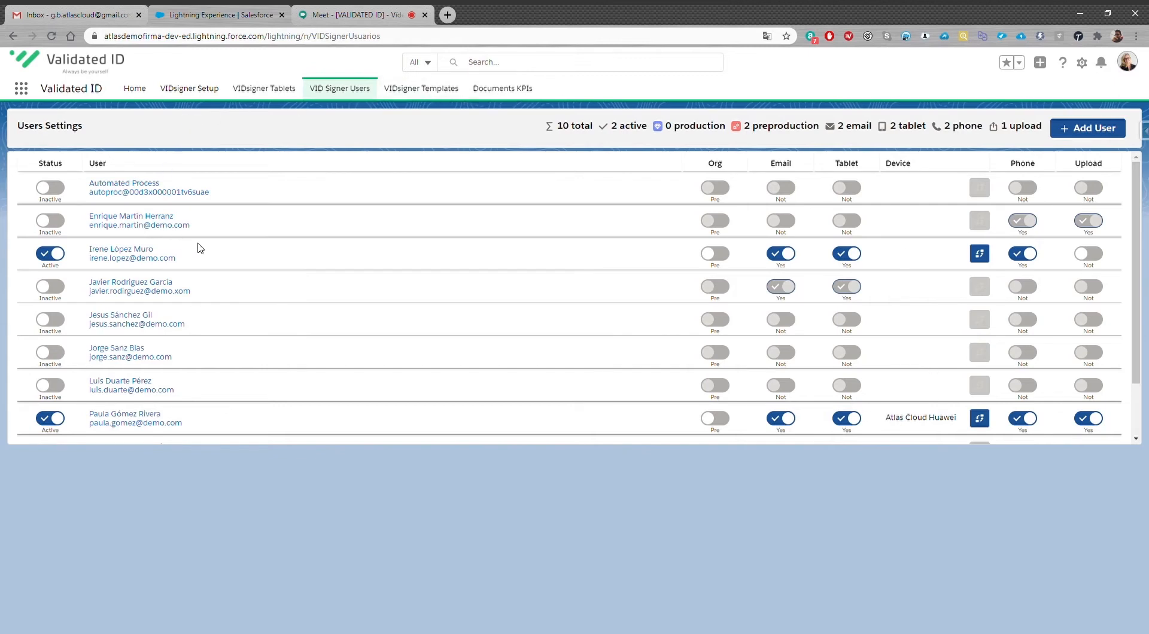
pyautogui.scroll(-3)
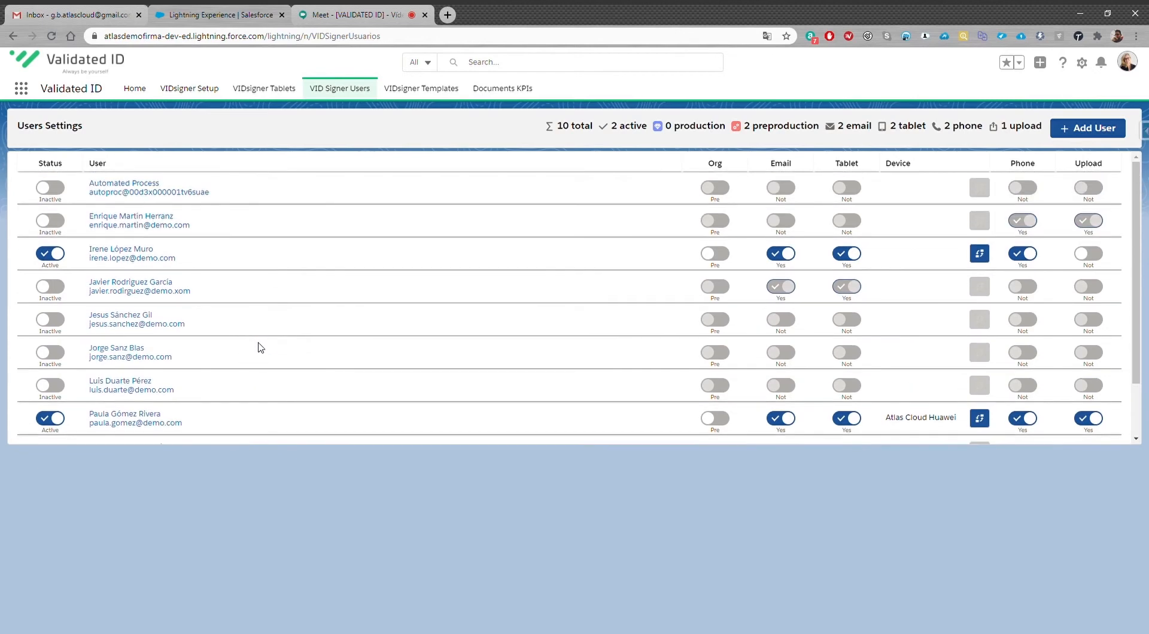
pyautogui.scroll(-3)
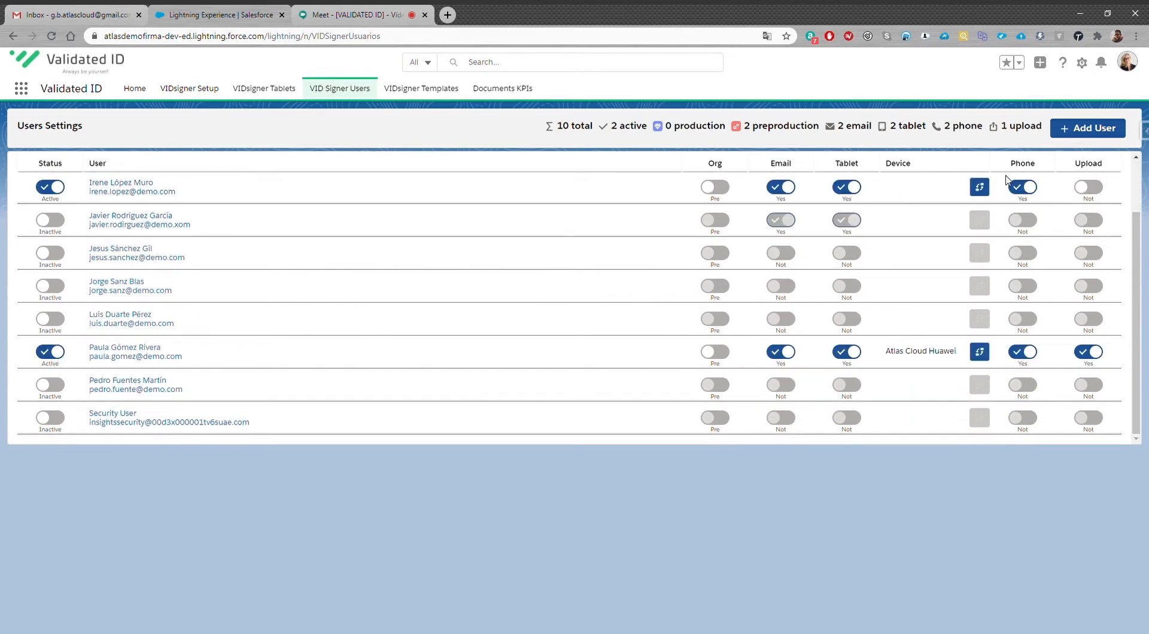
pyautogui.click(1092, 127)
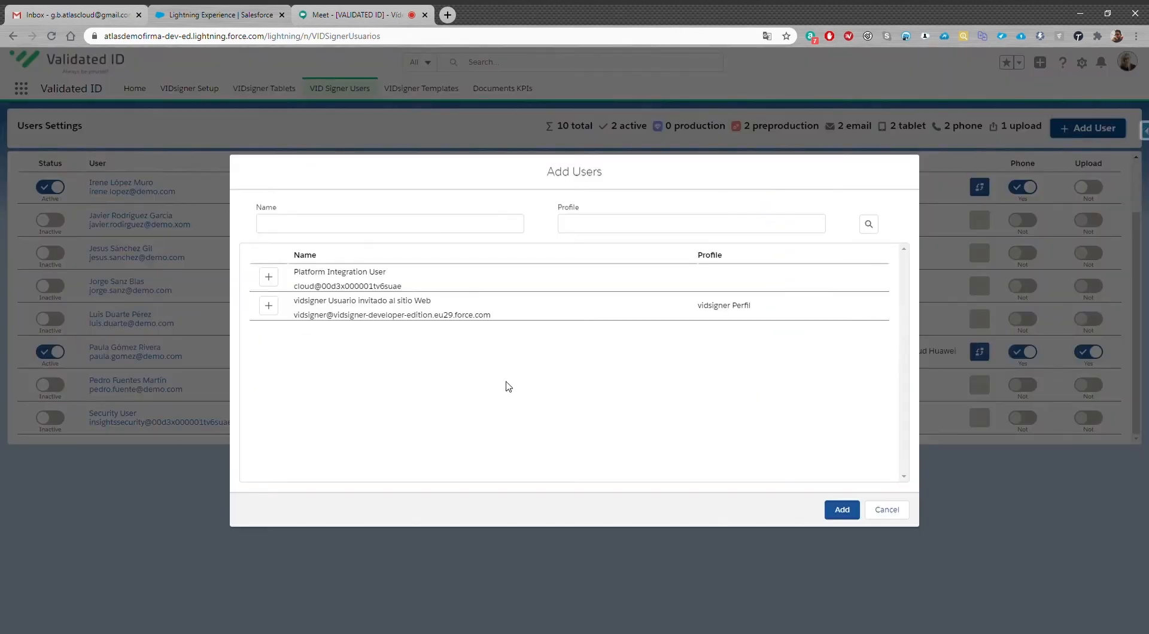
pyautogui.moveTo(390, 276)
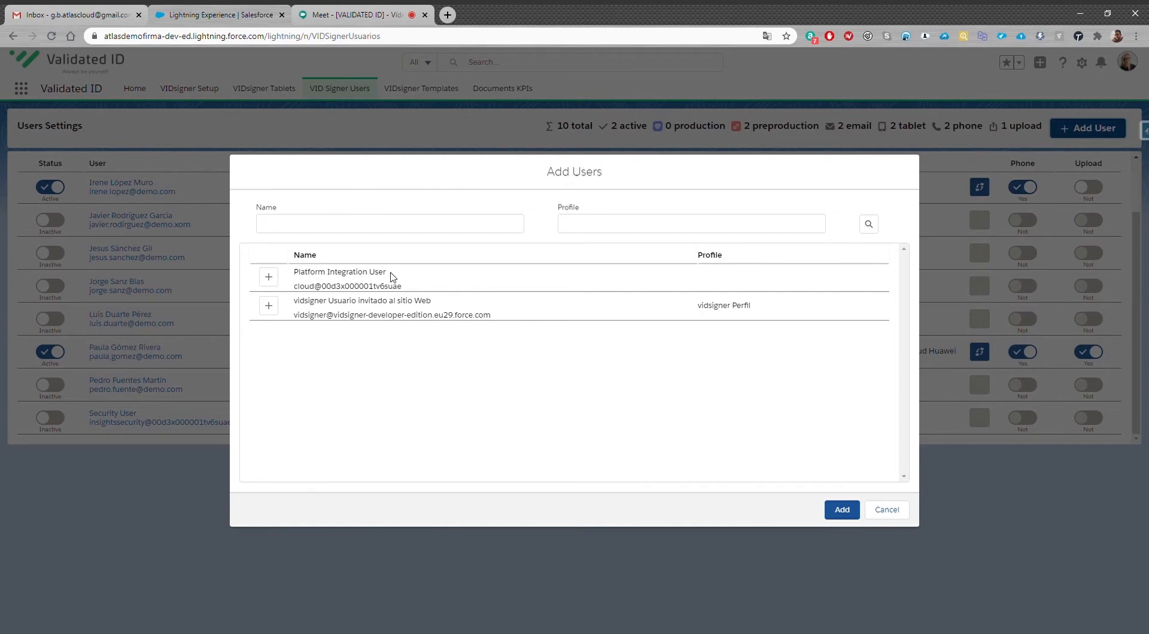
pyautogui.moveTo(887, 510)
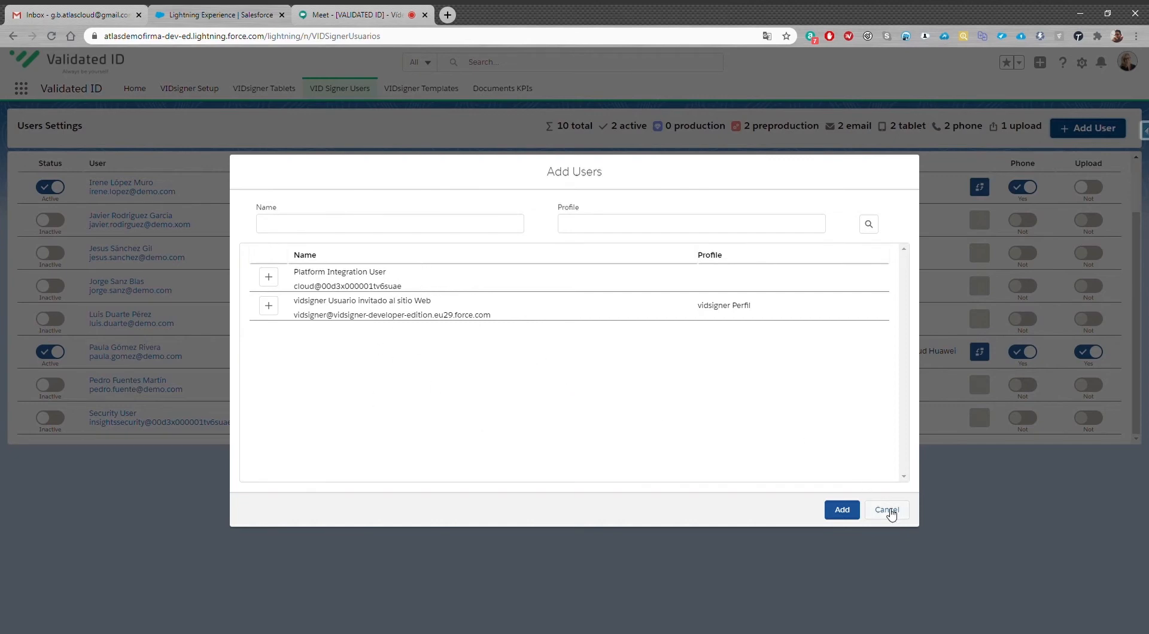
pyautogui.click(886, 510)
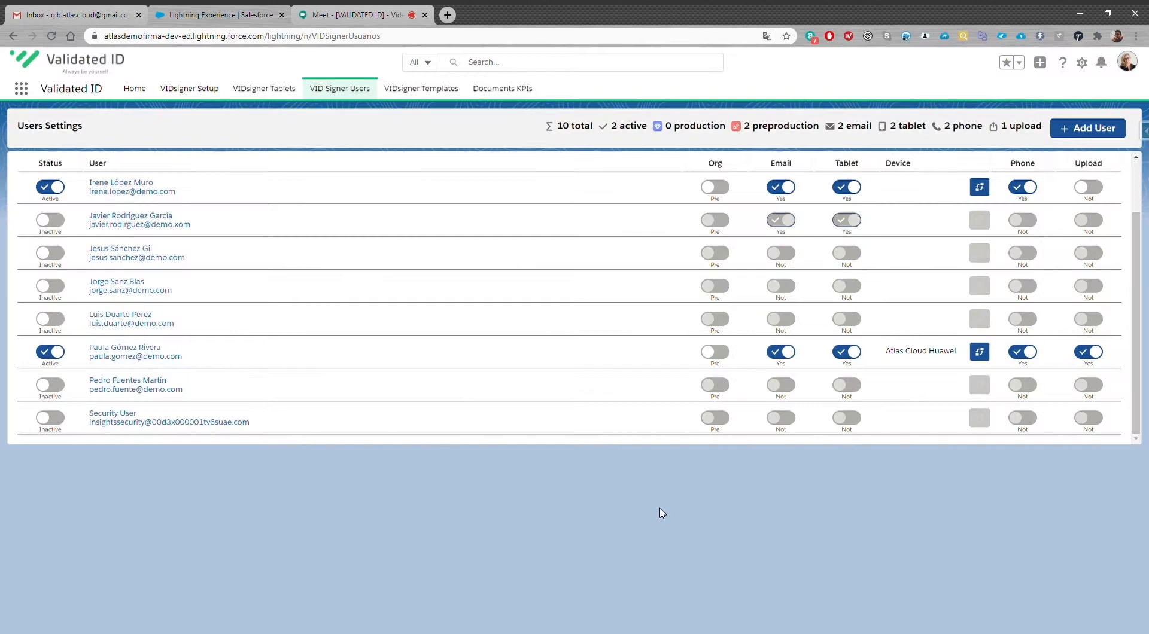
pyautogui.click(420, 87)
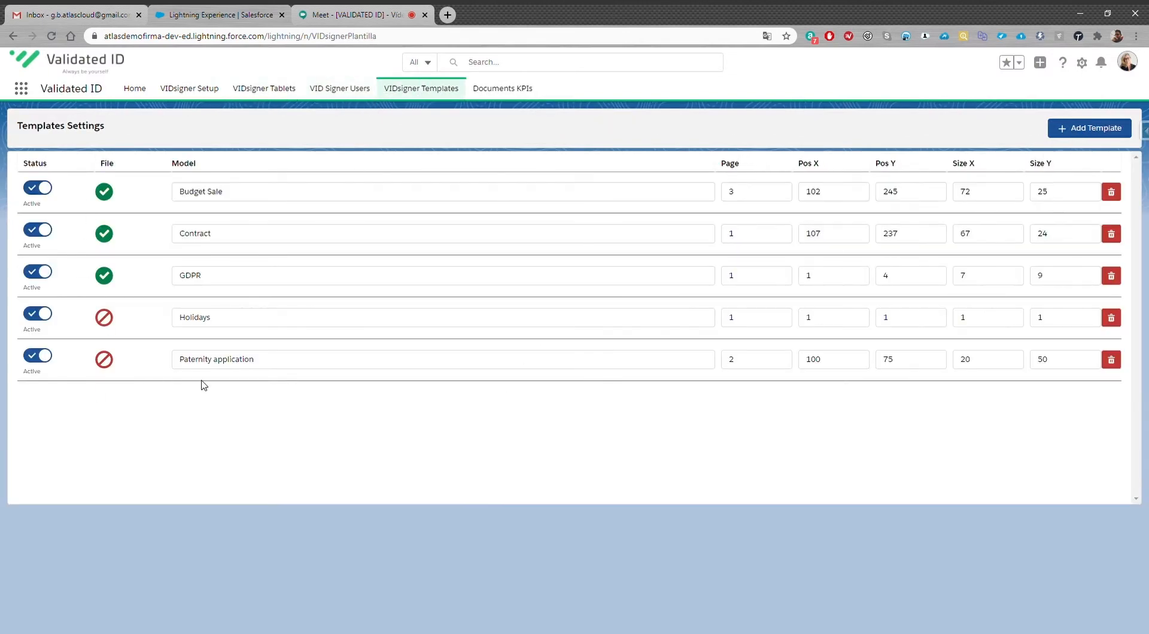
pyautogui.moveTo(130, 431)
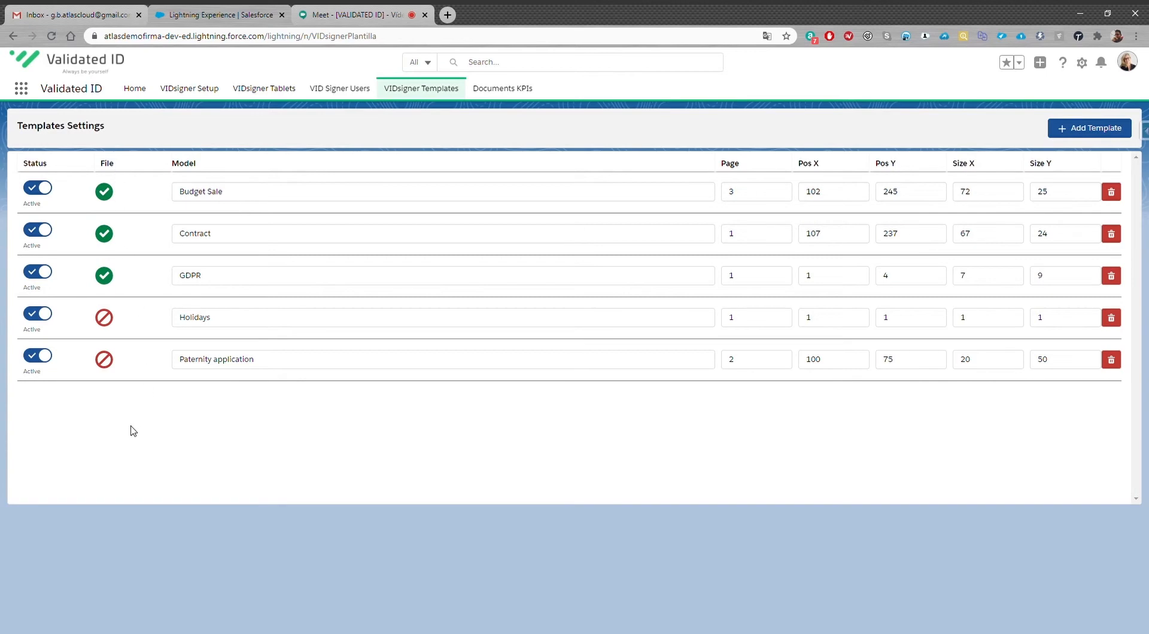
pyautogui.moveTo(1034, 169)
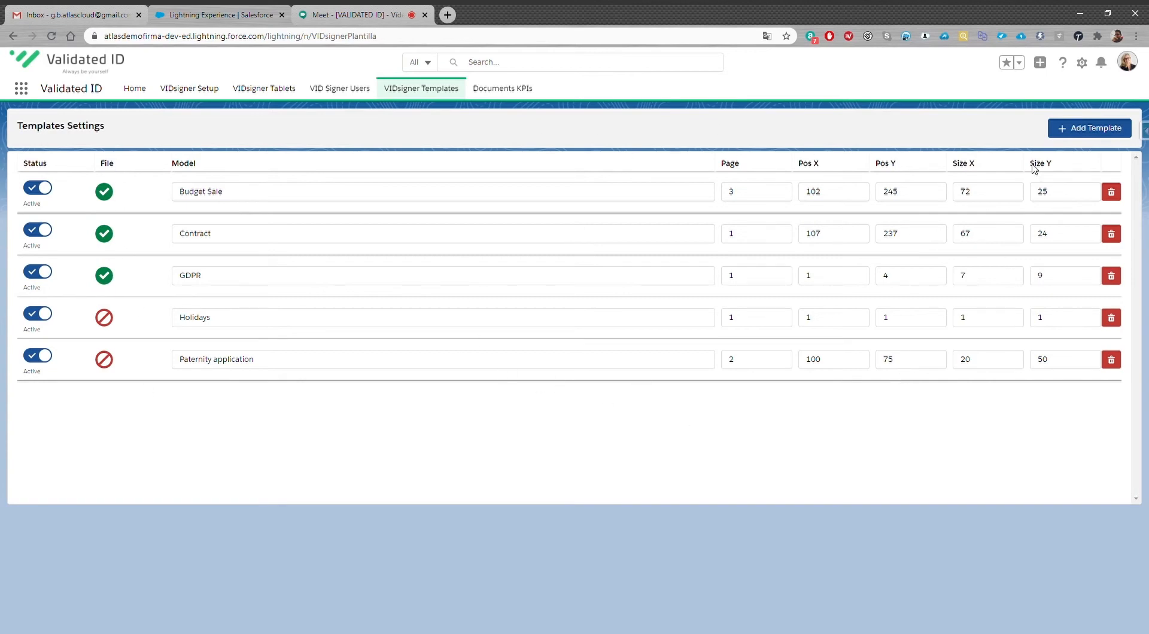
pyautogui.click(1089, 128)
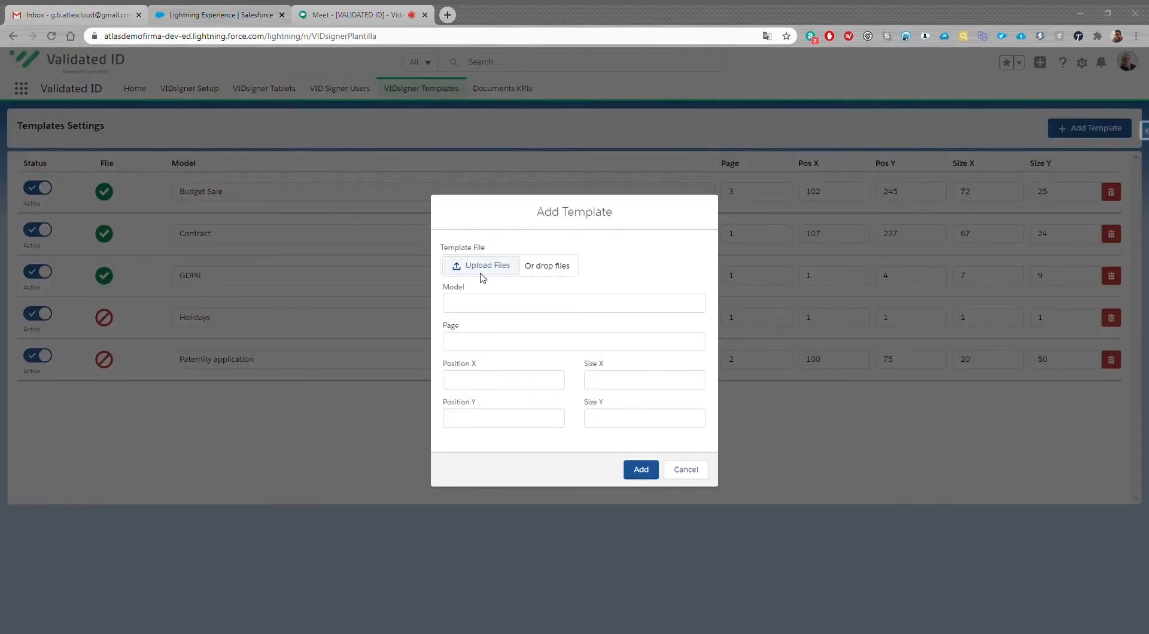
pyautogui.moveTo(953, 552)
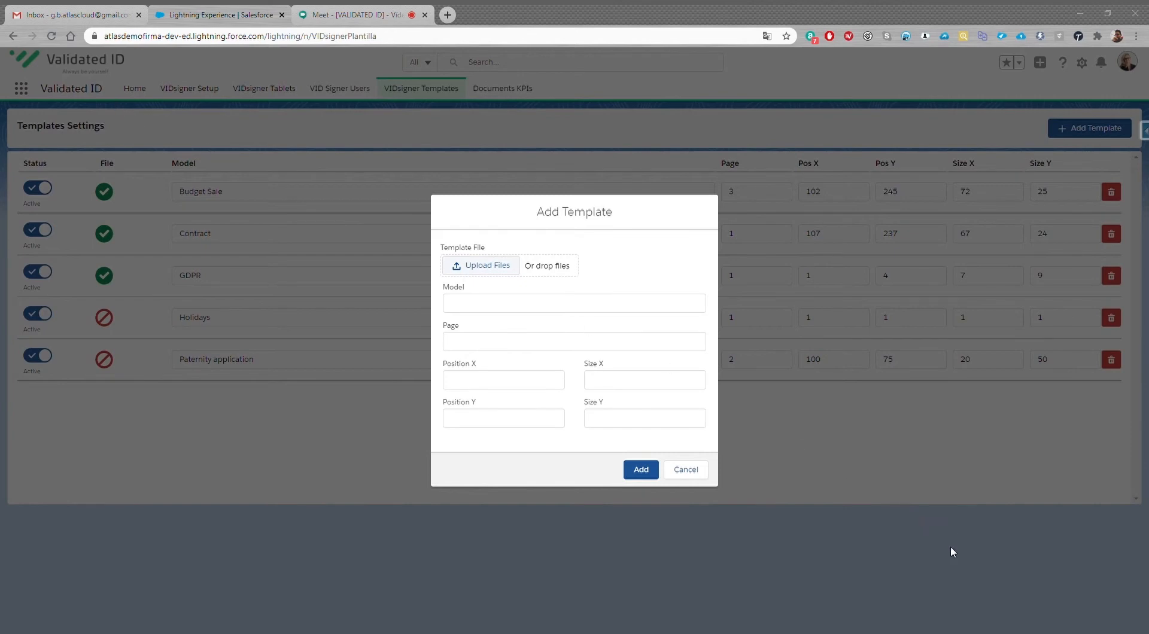
pyautogui.click(639, 470)
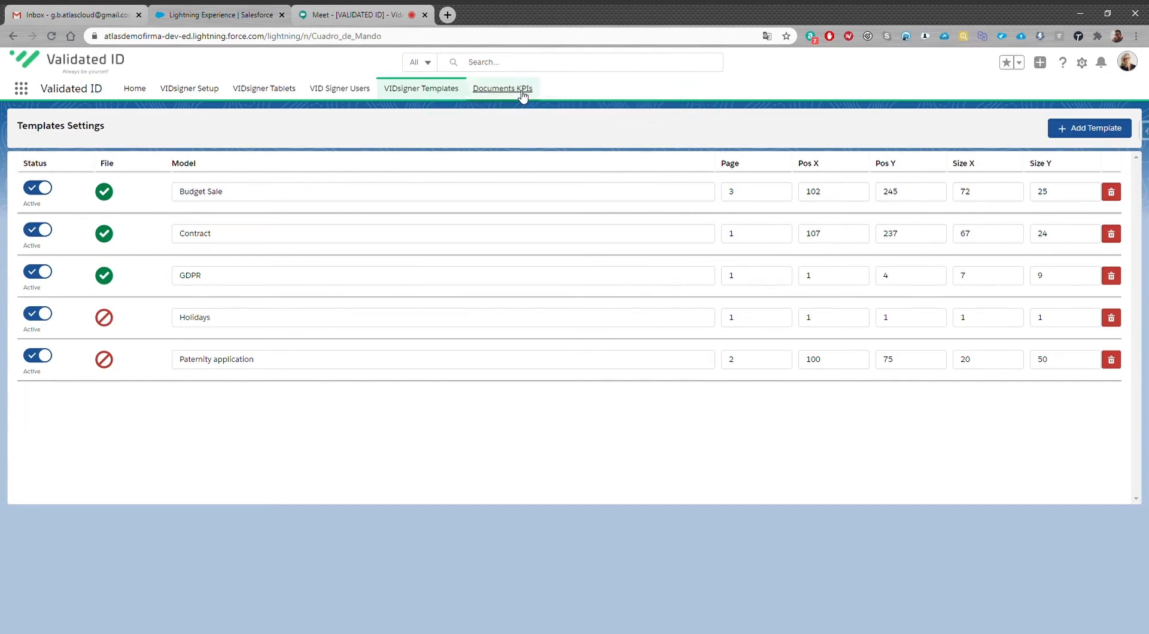
# Review the Documents KPIs charts by channel, date, type and lead origin, then reach the App Launcher.
pyautogui.click(502, 88)
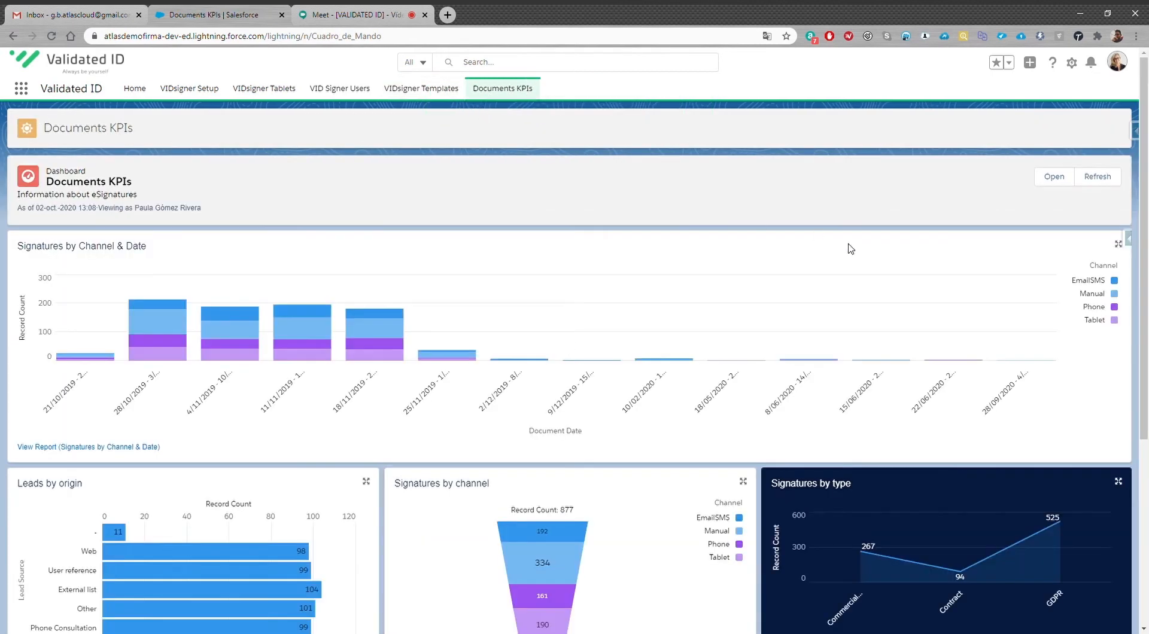
pyautogui.scroll(-3)
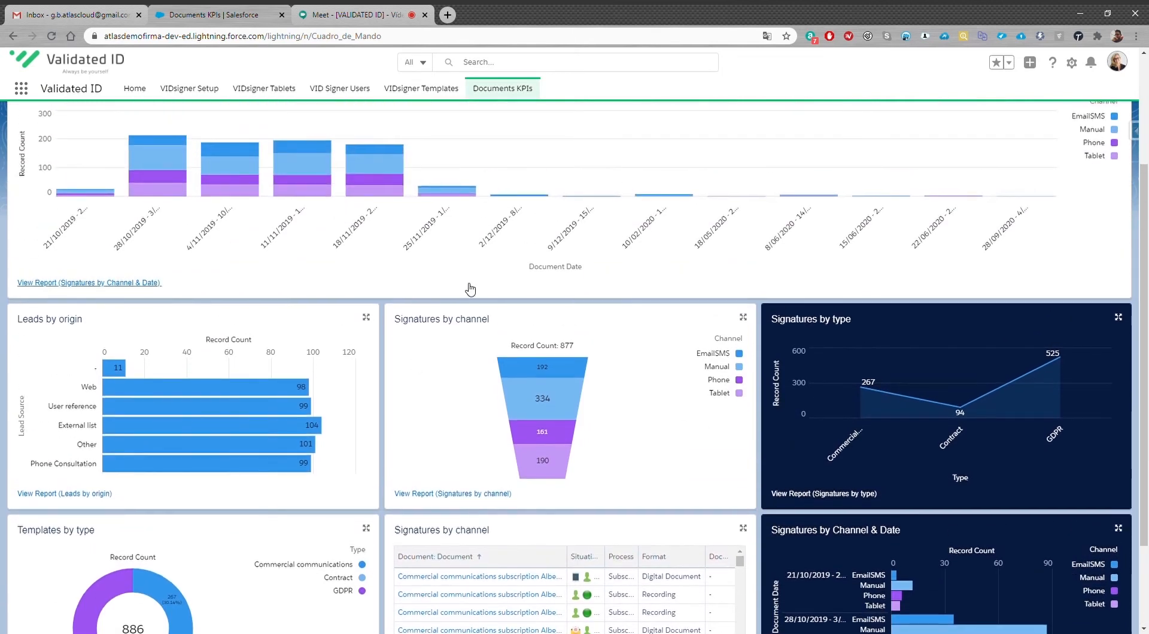
pyautogui.scroll(-3)
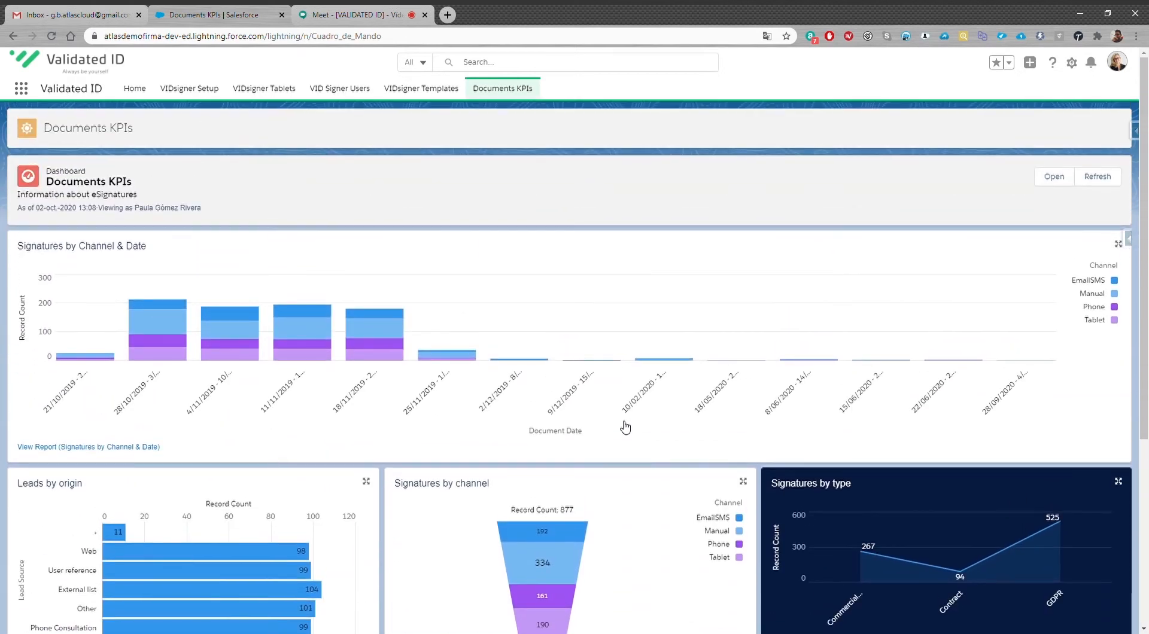
pyautogui.scroll(-3)
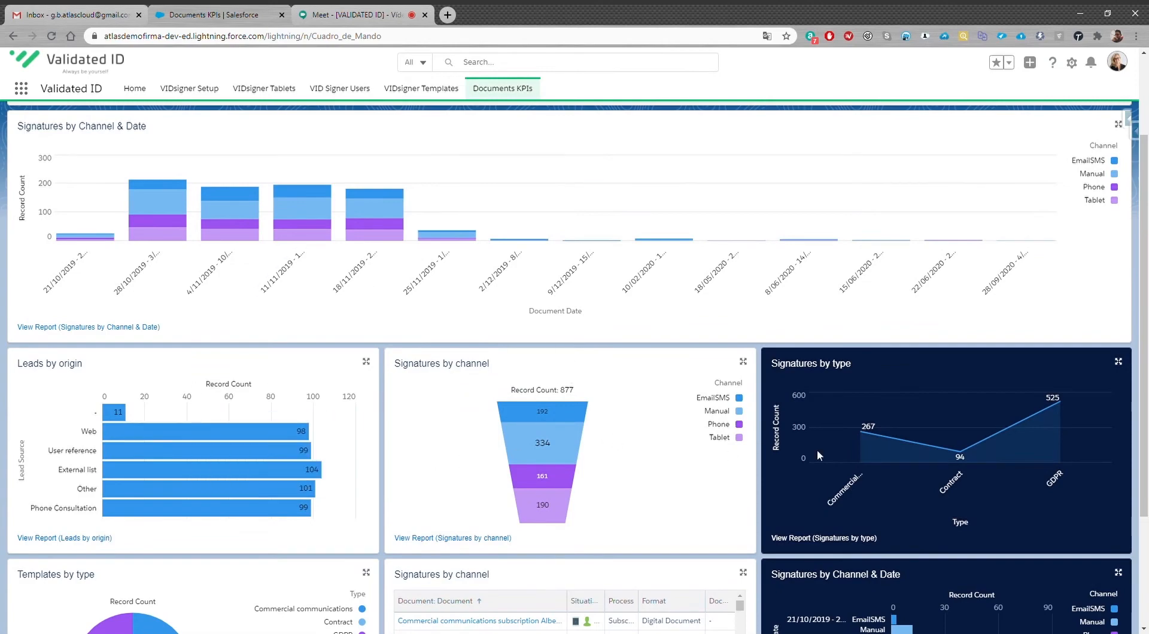
pyautogui.scroll(-3)
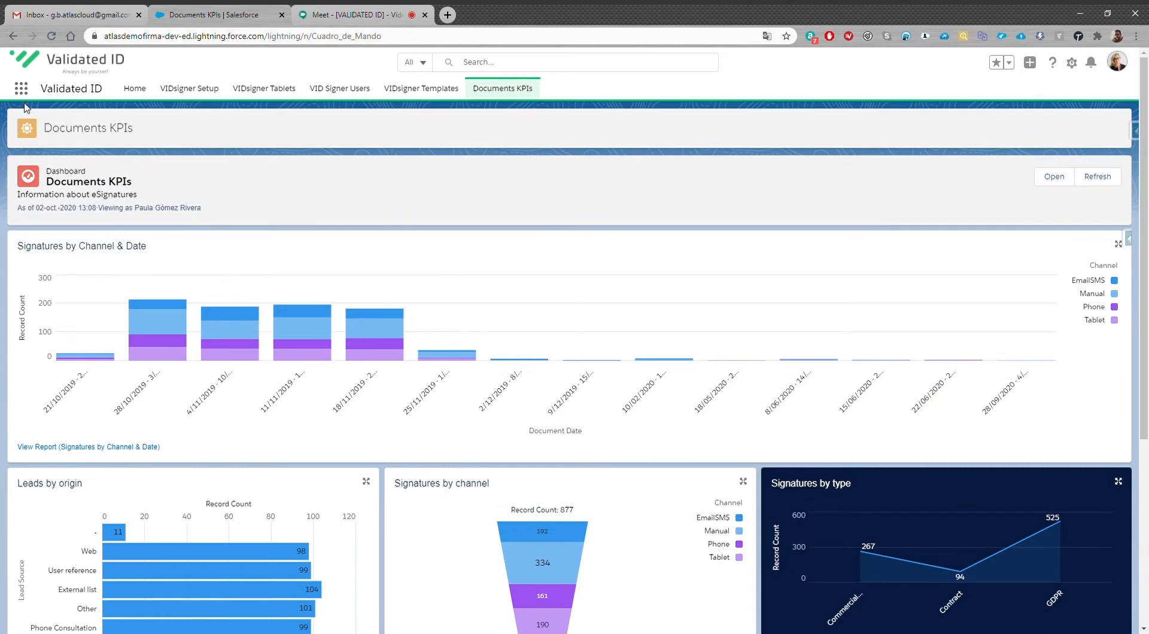
pyautogui.click(20, 87)
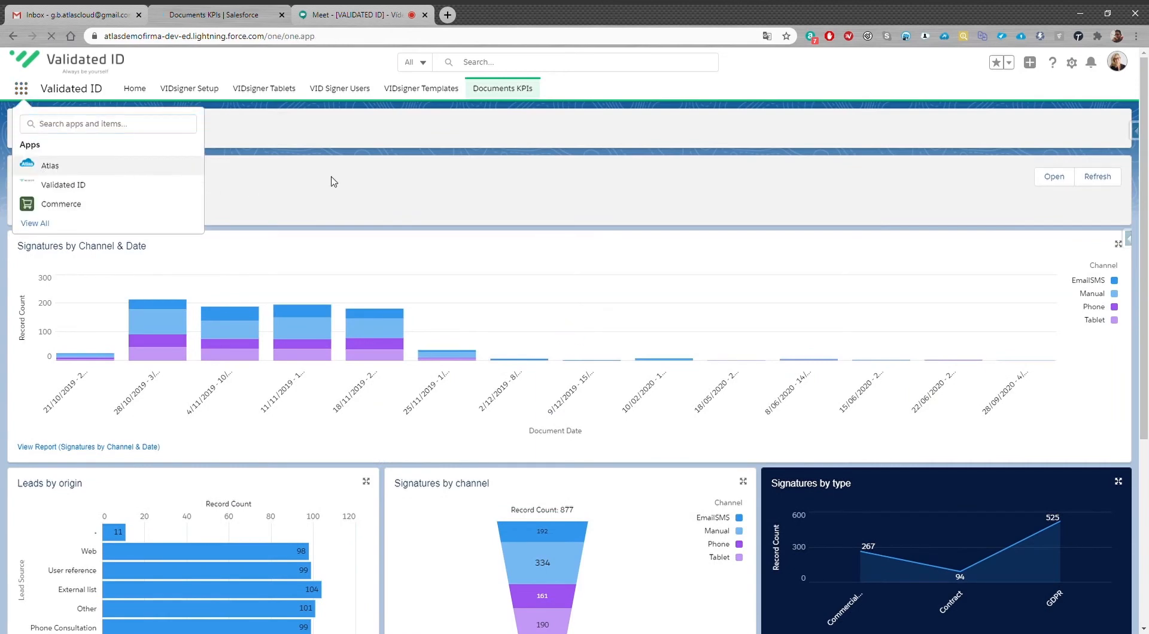
pyautogui.click(50, 165)
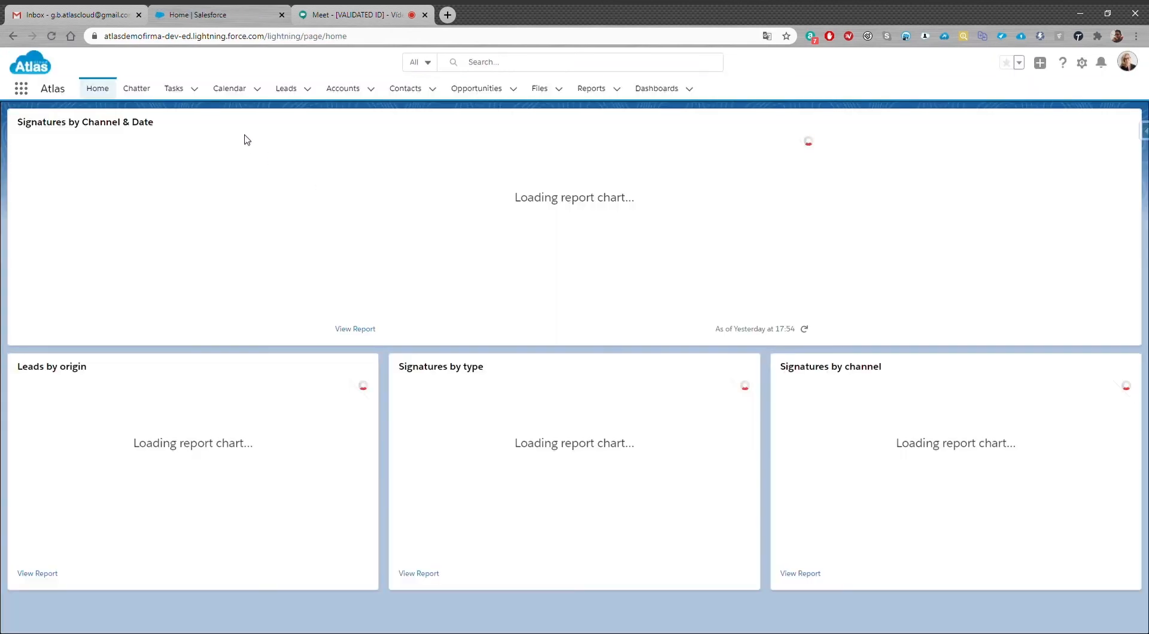
pyautogui.click(285, 88)
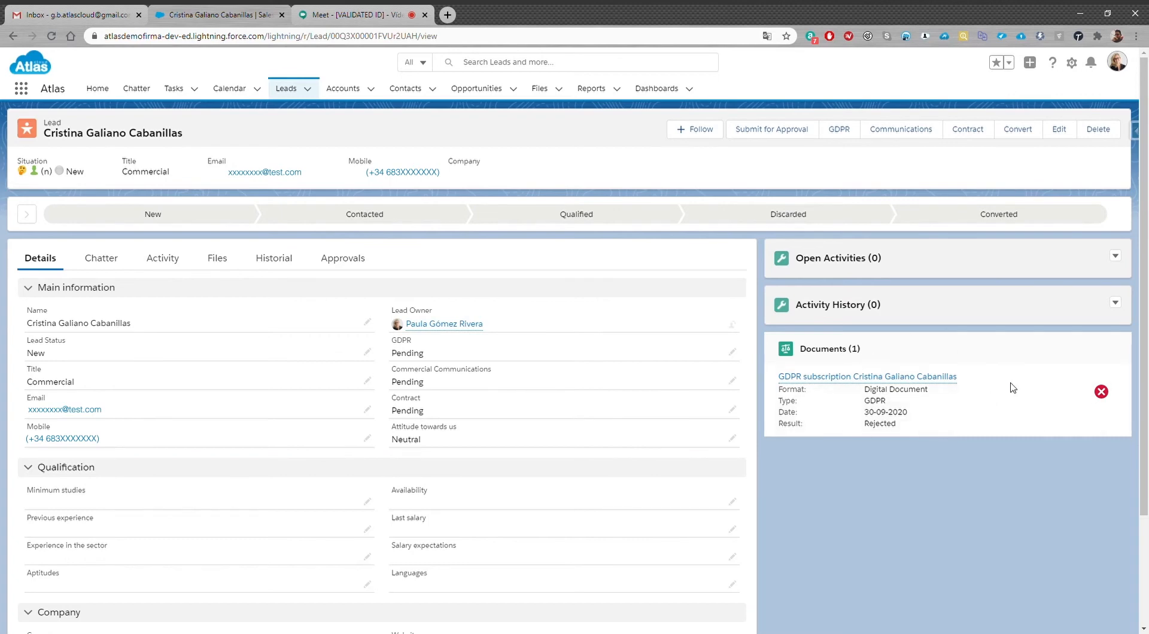
pyautogui.moveTo(358, 350)
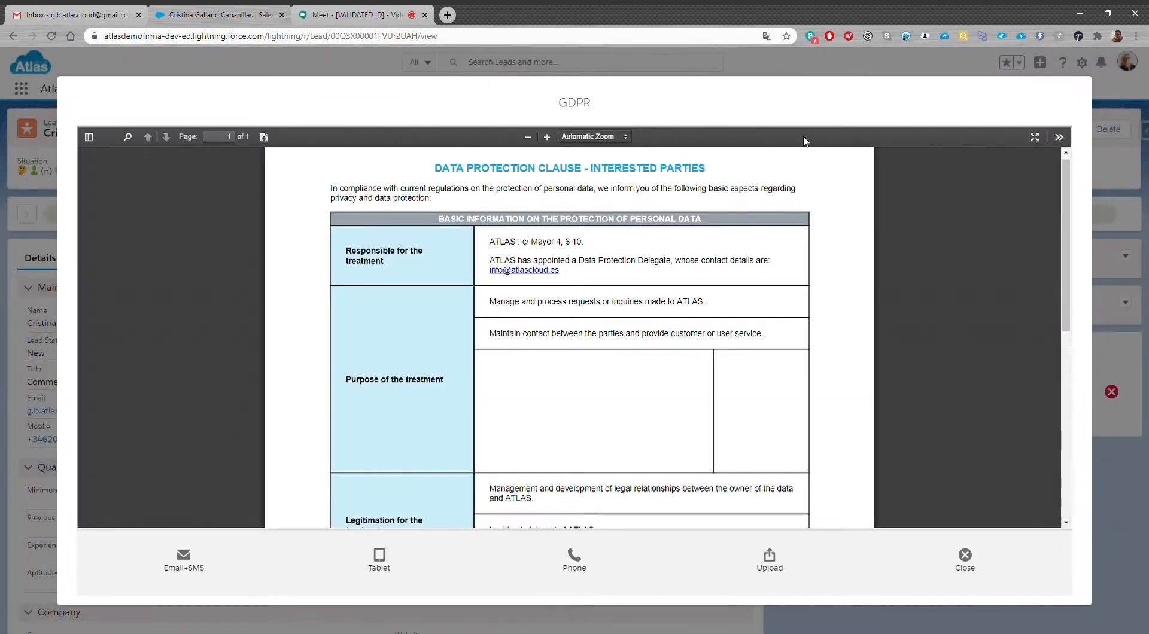
# Send the GDPR clause via Email+SMS to the lead's shown email and mobile, confirming the send.
pyautogui.click(183, 560)
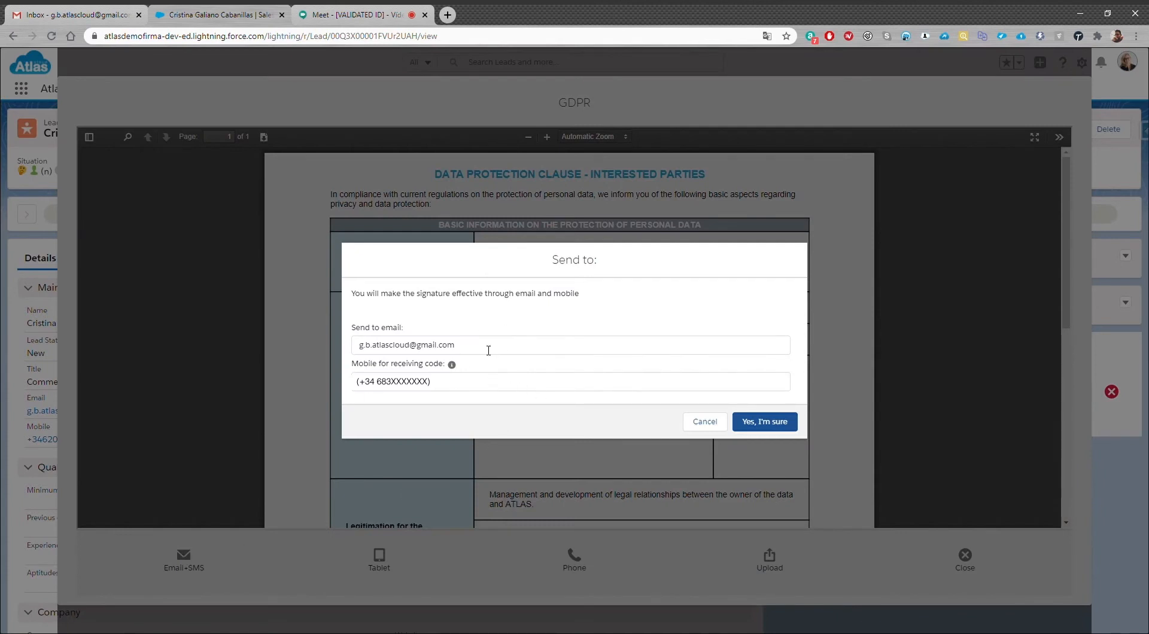
pyautogui.moveTo(538, 350)
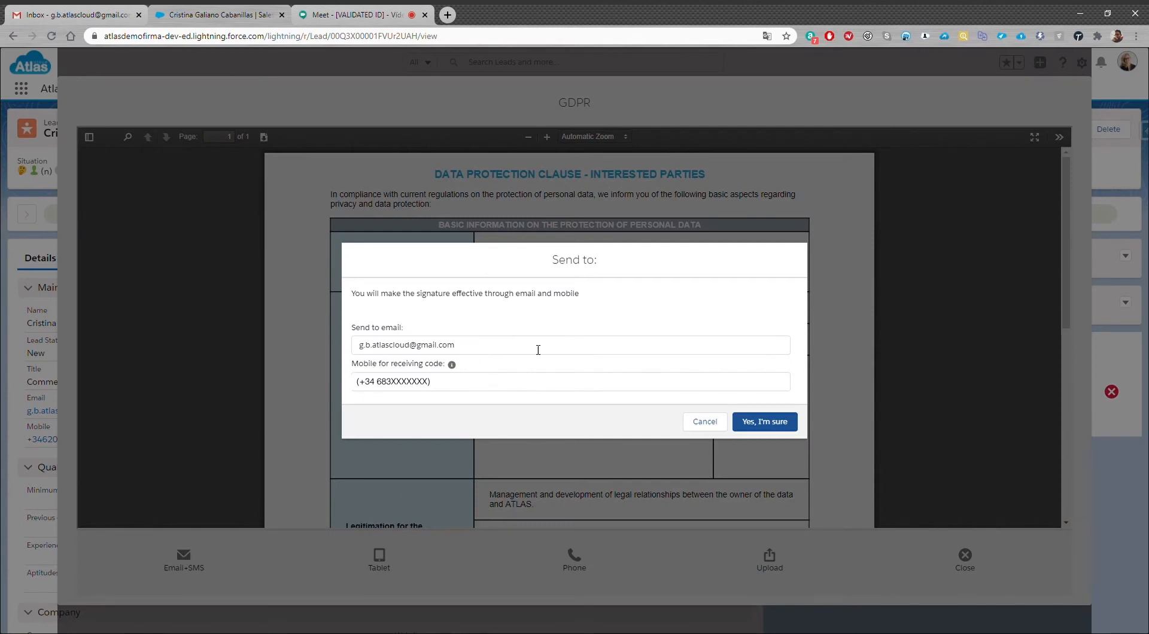
pyautogui.click(764, 421)
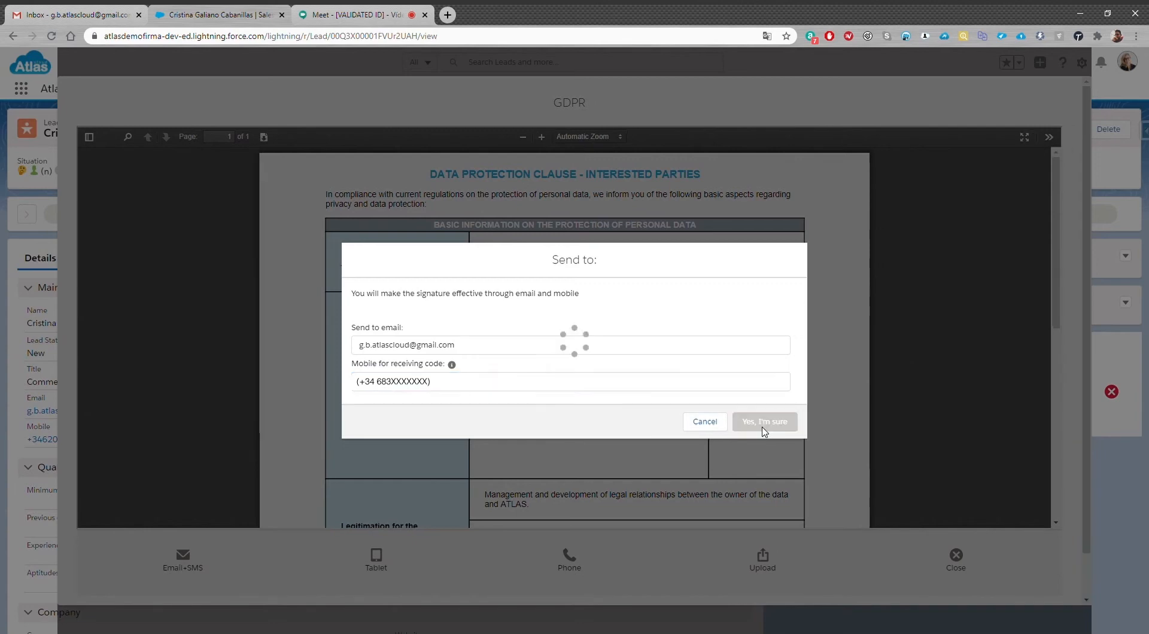
pyautogui.click(764, 421)
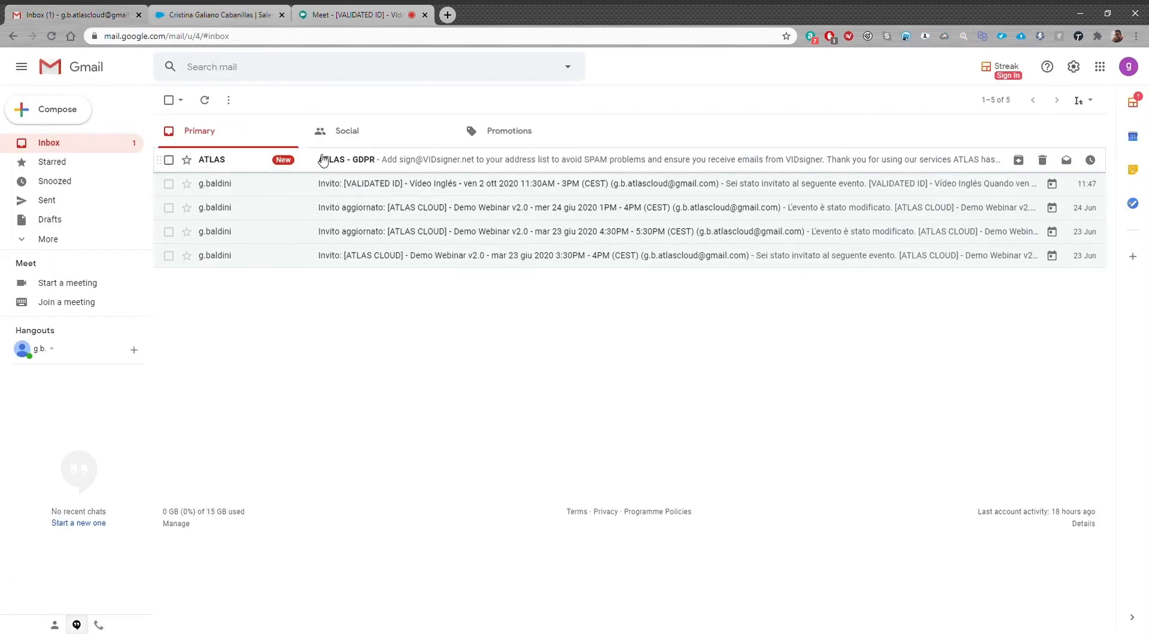
# From the ATLAS - GDPR email, access the document awaiting Cristina's signature in VIDsigner.
pyautogui.click(348, 159)
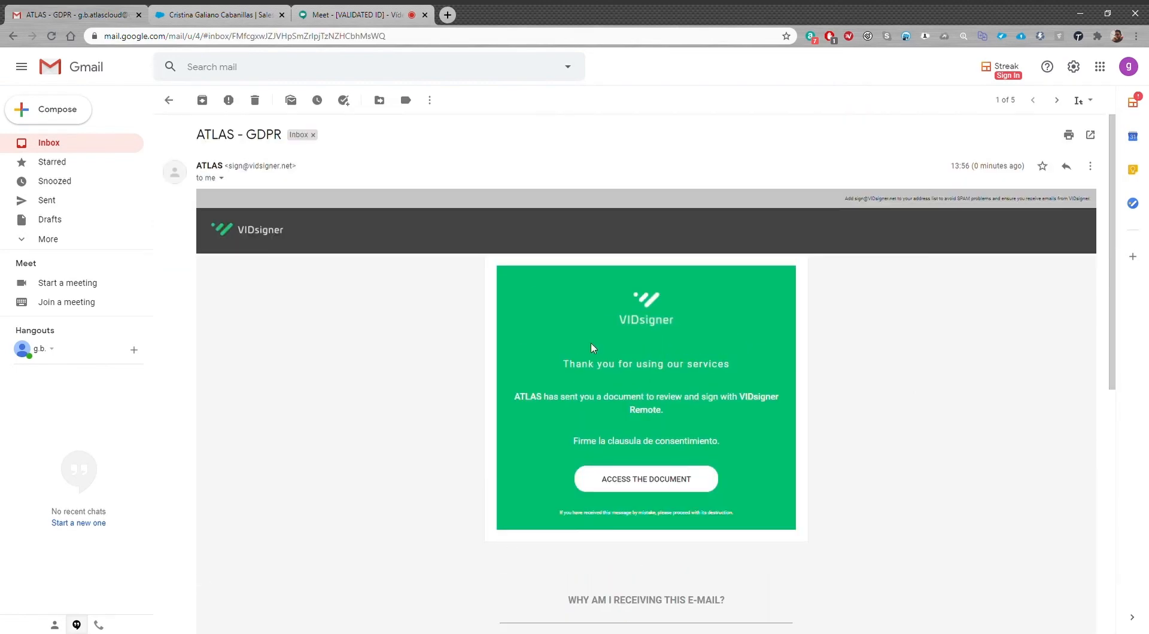
pyautogui.moveTo(576, 381)
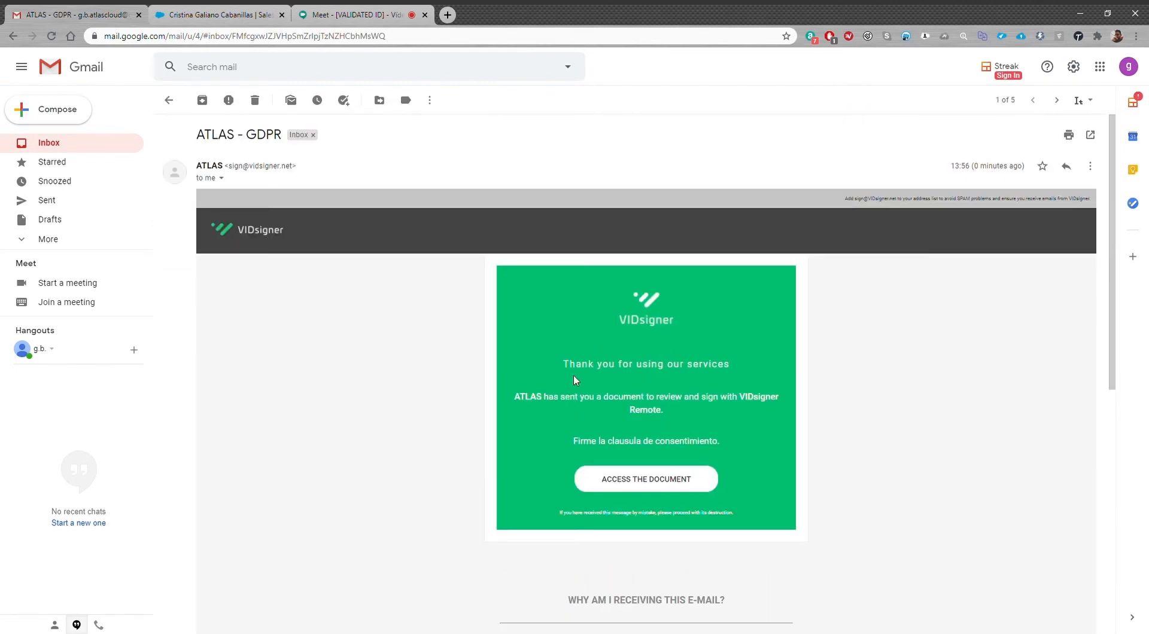
pyautogui.click(645, 478)
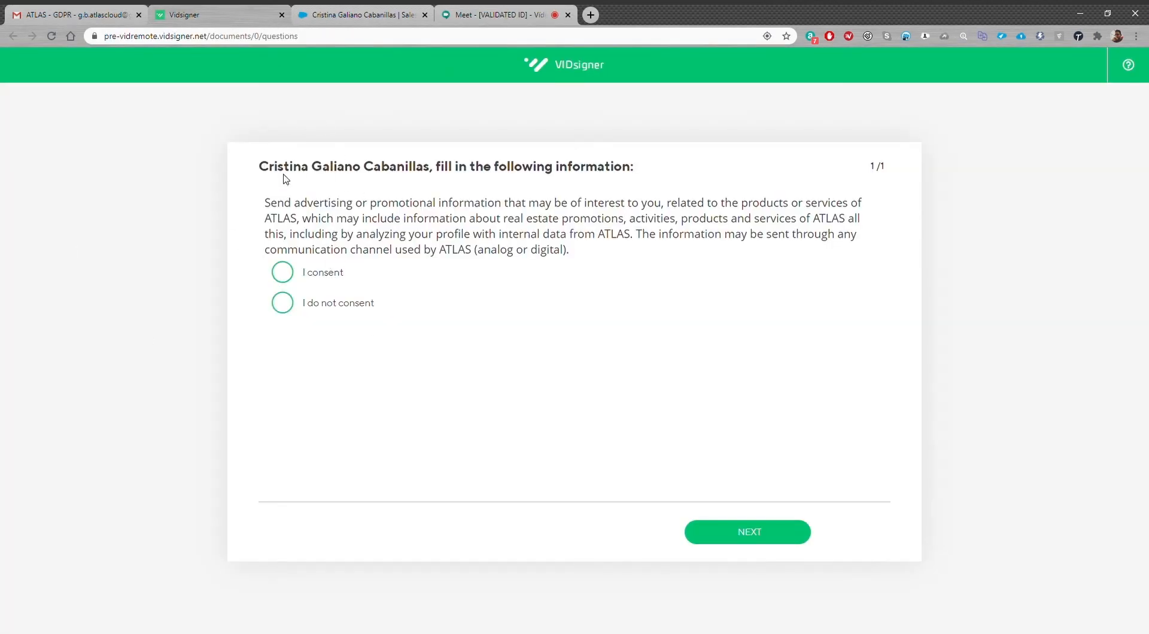
# Consent to promotional information and proceed through the GDPR document to the signing stage.
pyautogui.click(282, 272)
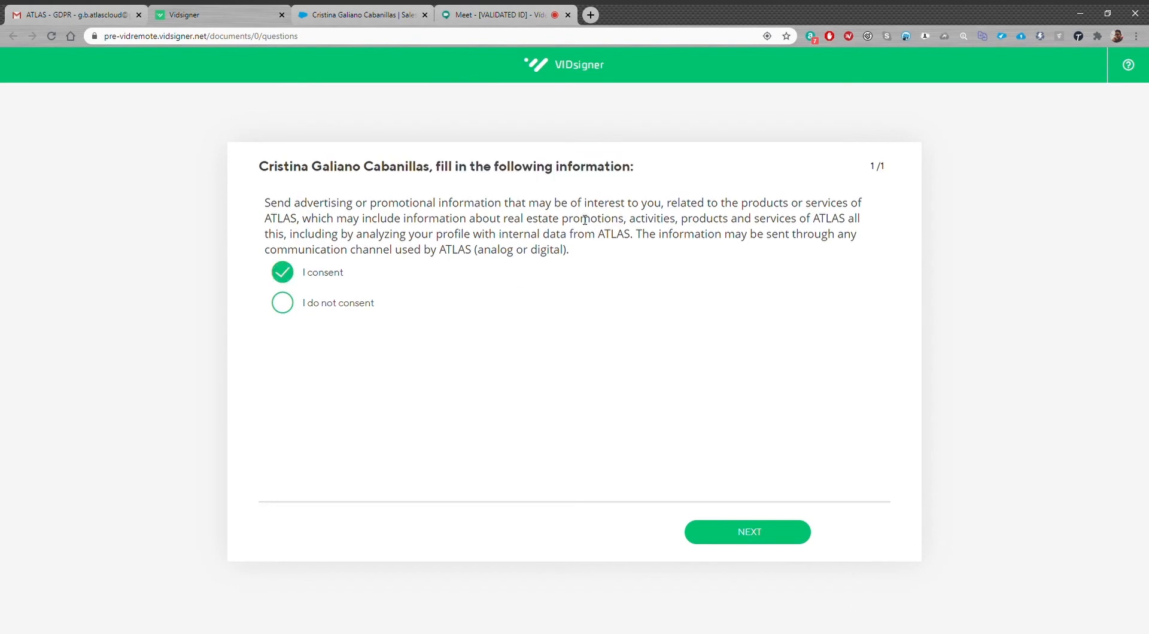
pyautogui.click(747, 531)
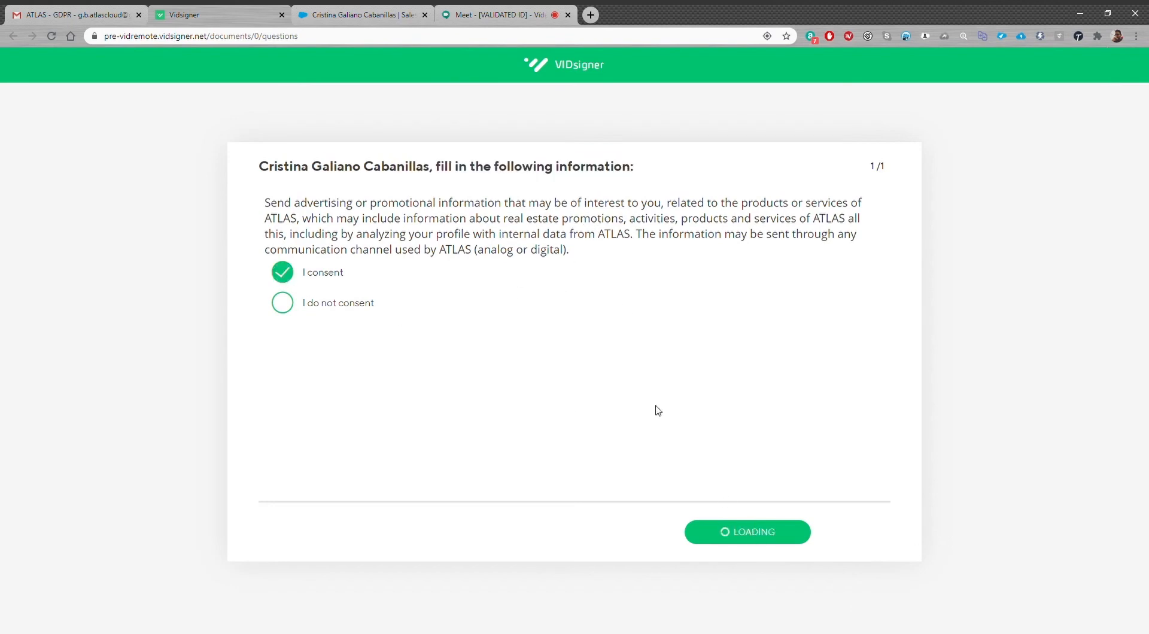
pyautogui.click(747, 531)
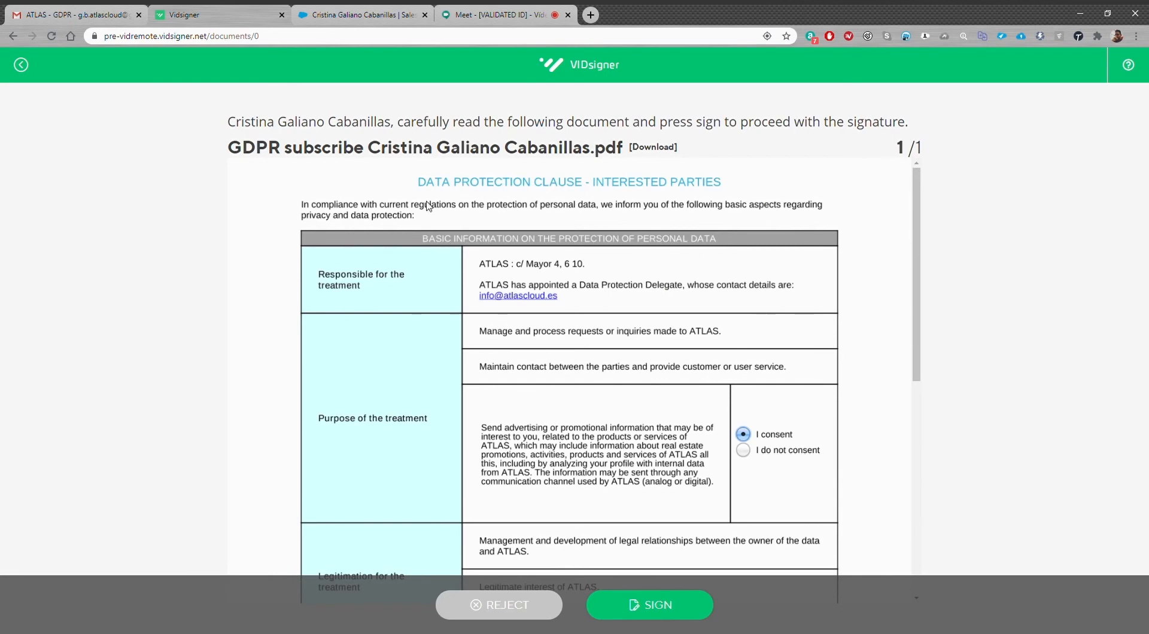
pyautogui.scroll(-3)
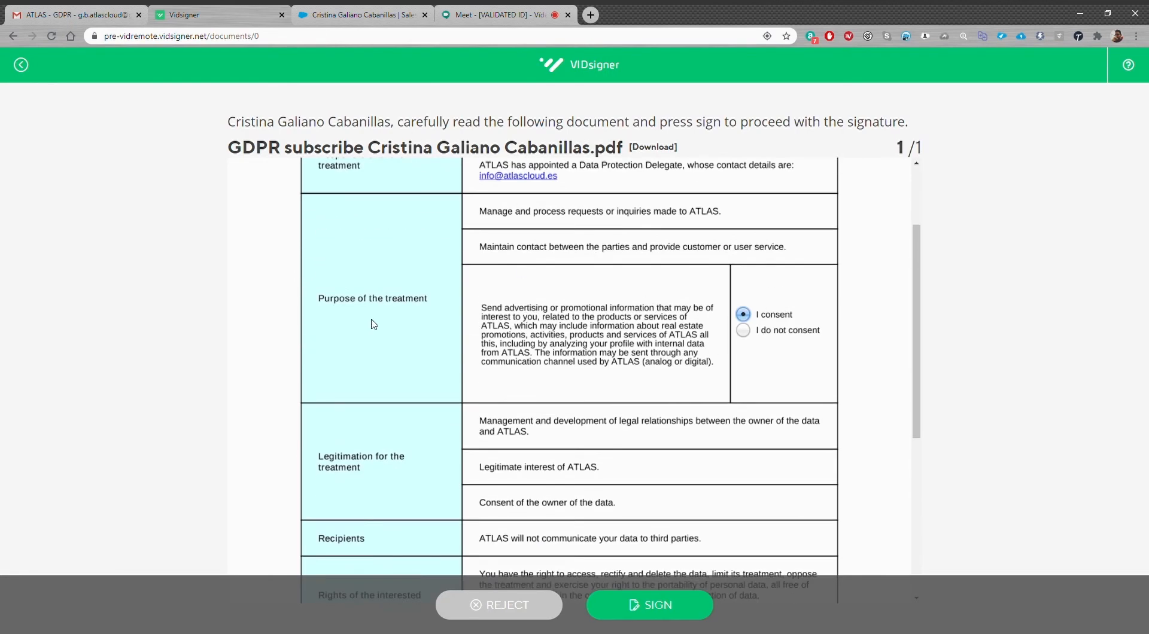
pyautogui.click(647, 606)
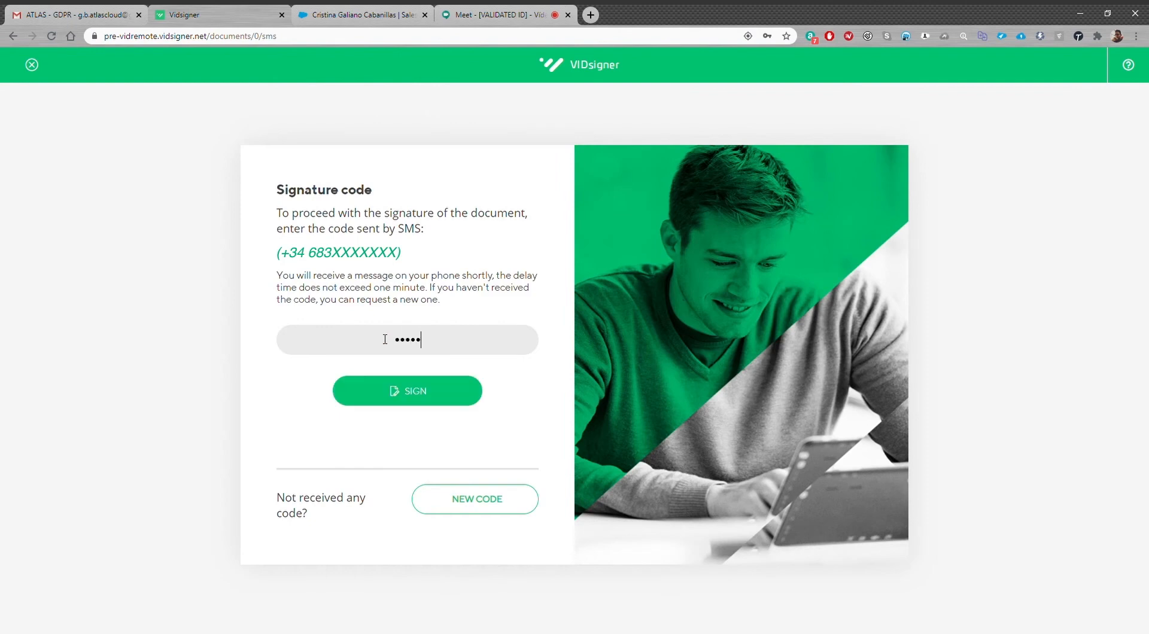
# Submit the SMS code, finish the handwritten signature and acknowledge the signed confirmation.
pyautogui.click(407, 390)
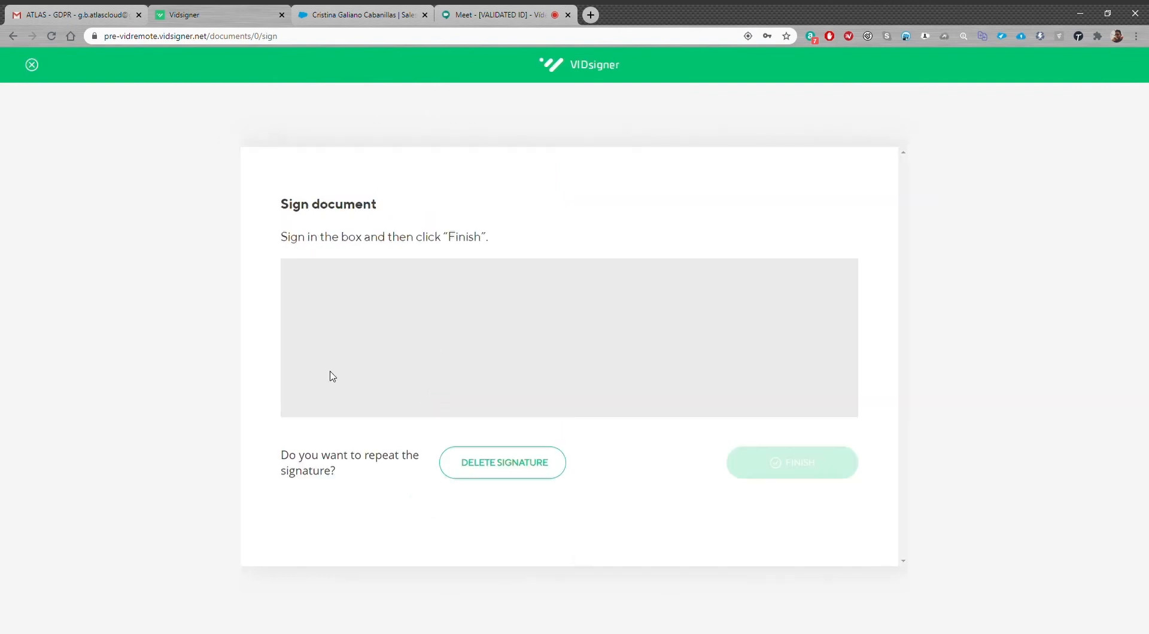
pyautogui.click(792, 462)
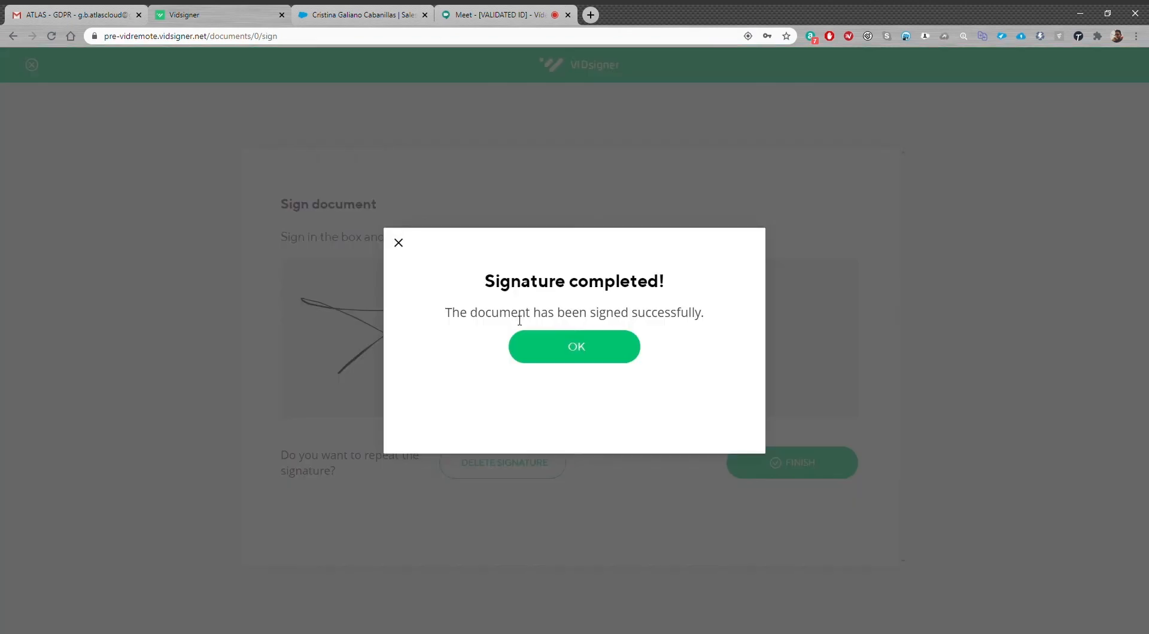
pyautogui.click(574, 346)
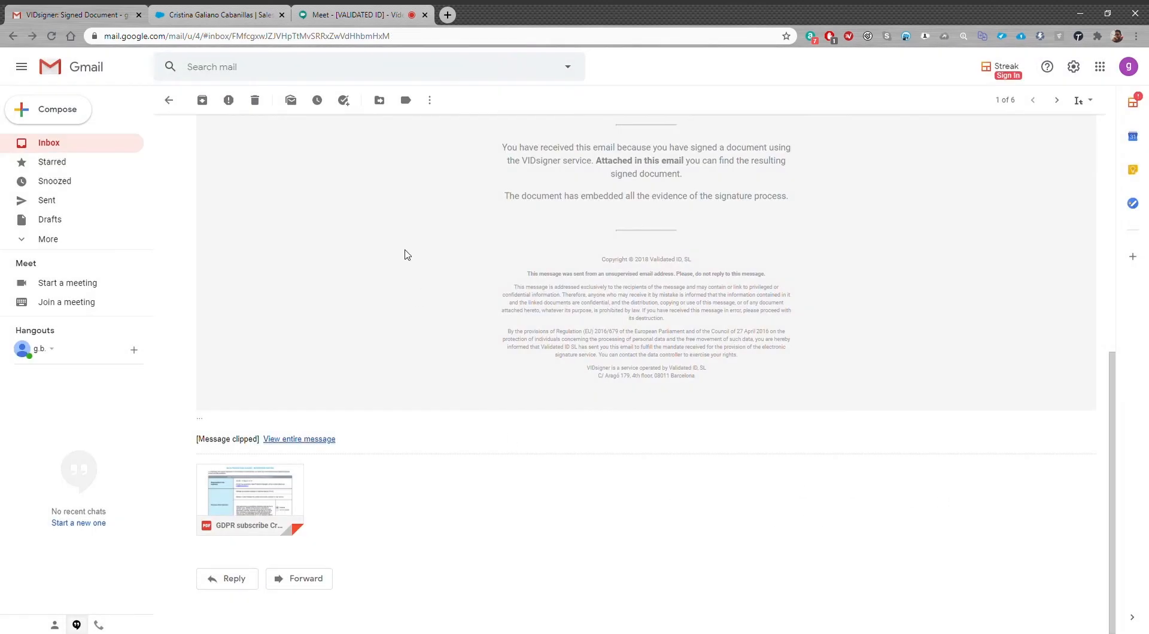
# Return to the Salesforce lead record now showing GDPR and commercial consent set to Yes.
pyautogui.click(218, 14)
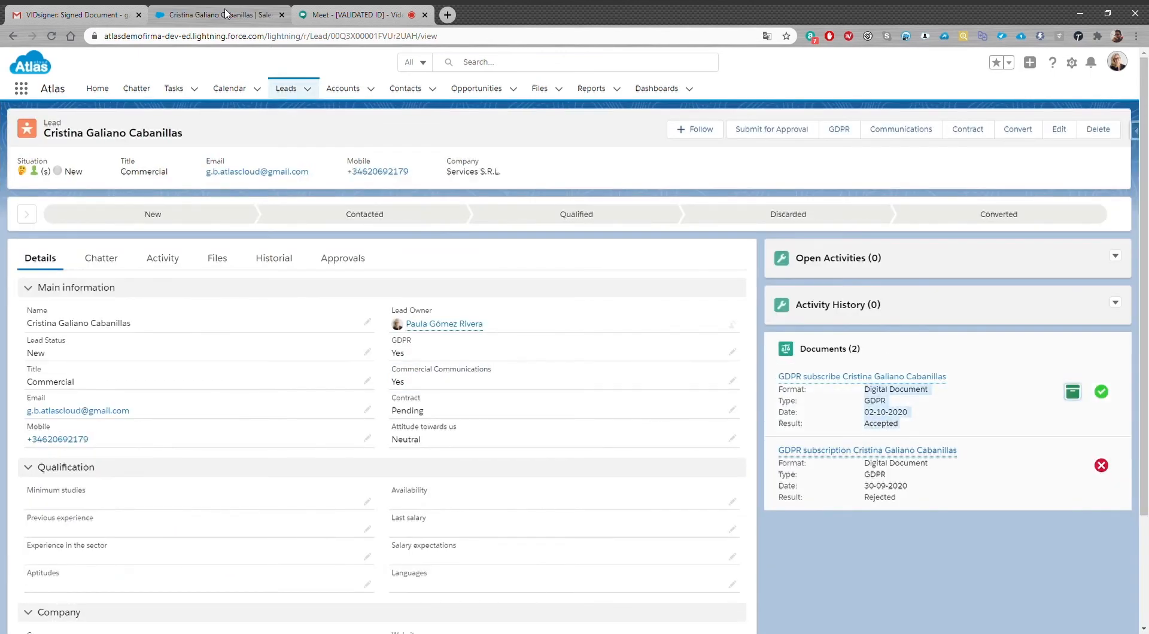
pyautogui.click(285, 87)
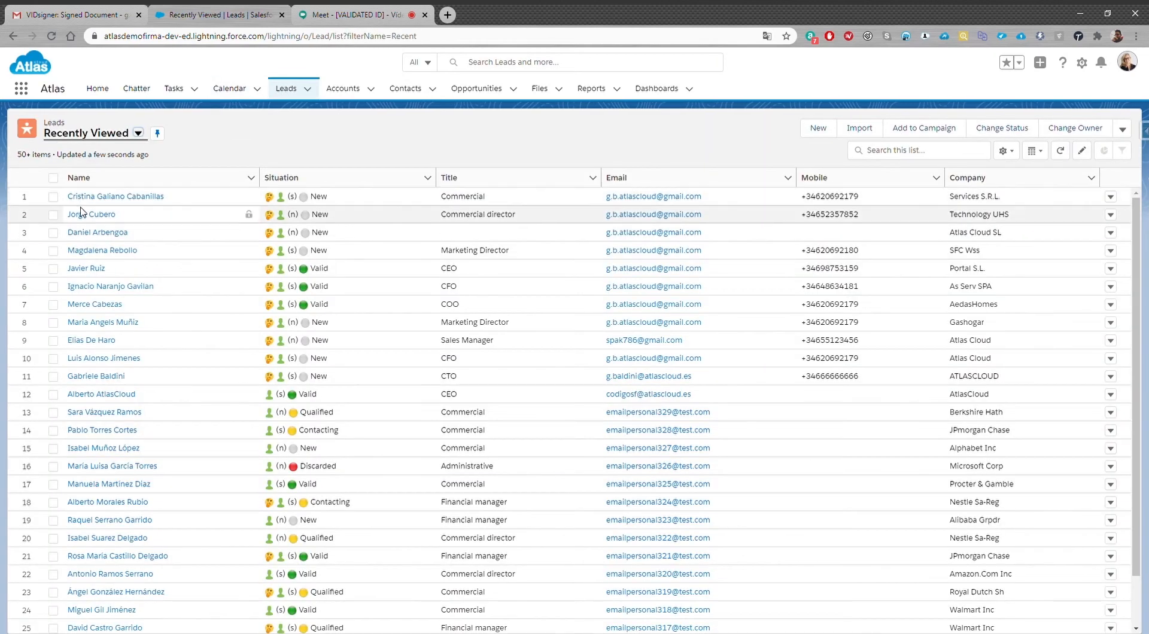
pyautogui.click(90, 215)
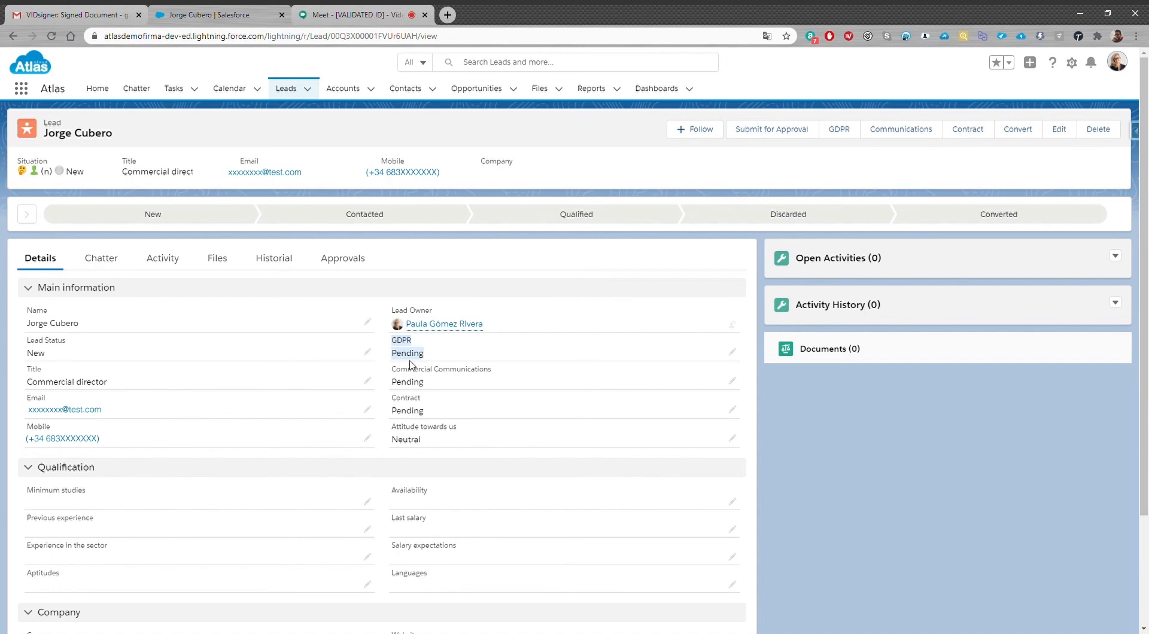
pyautogui.moveTo(541, 382)
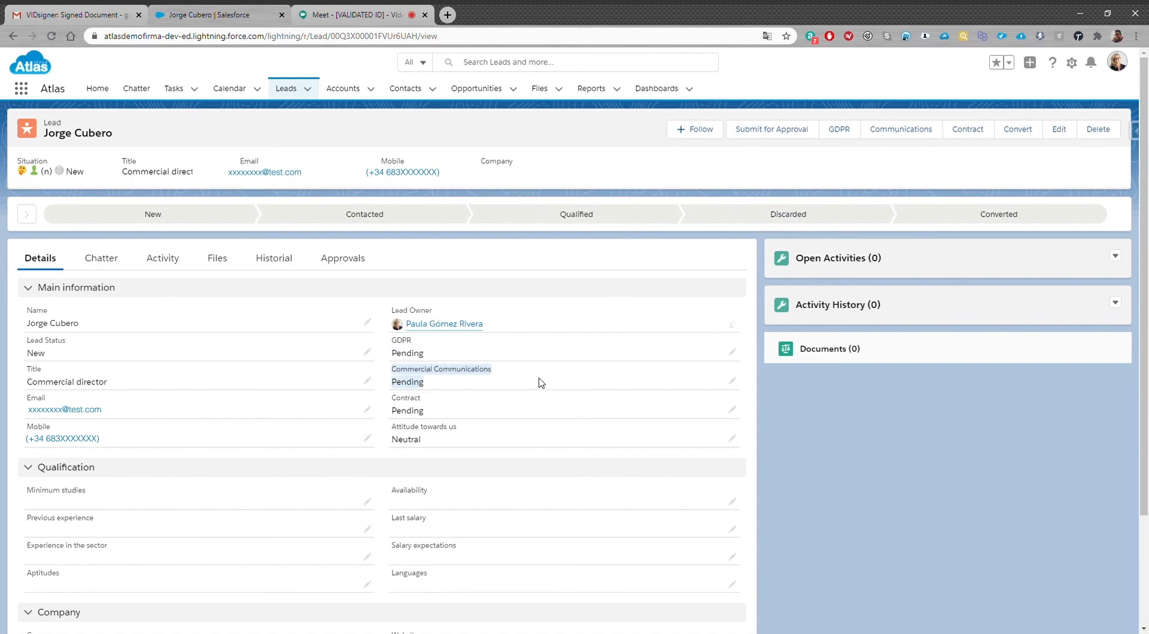
pyautogui.click(838, 130)
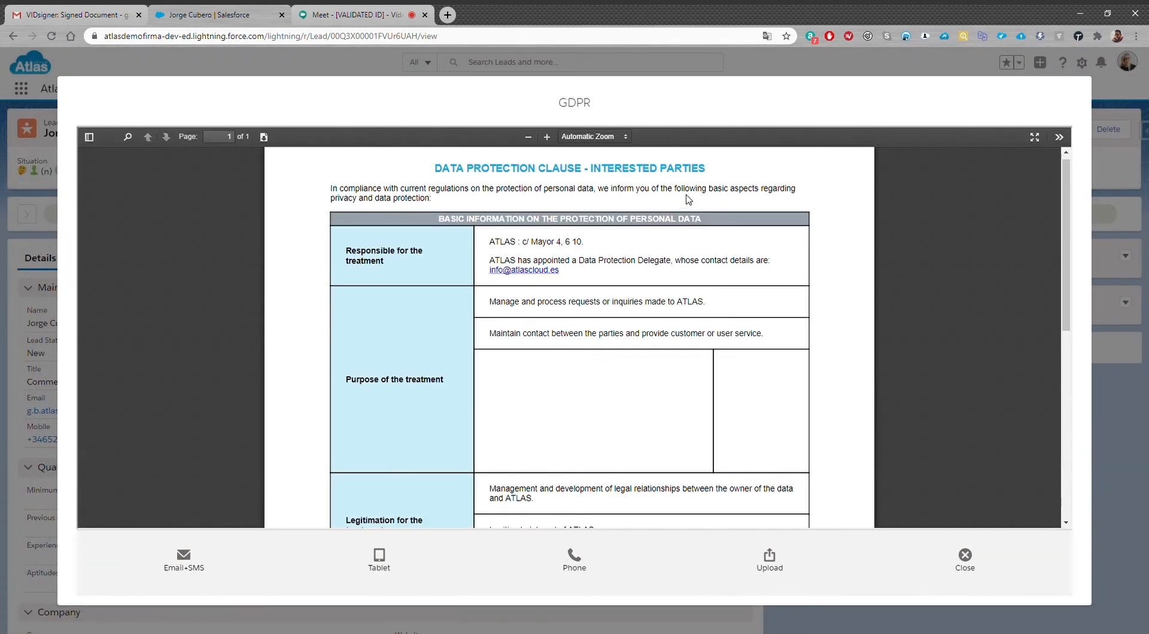
pyautogui.click(379, 559)
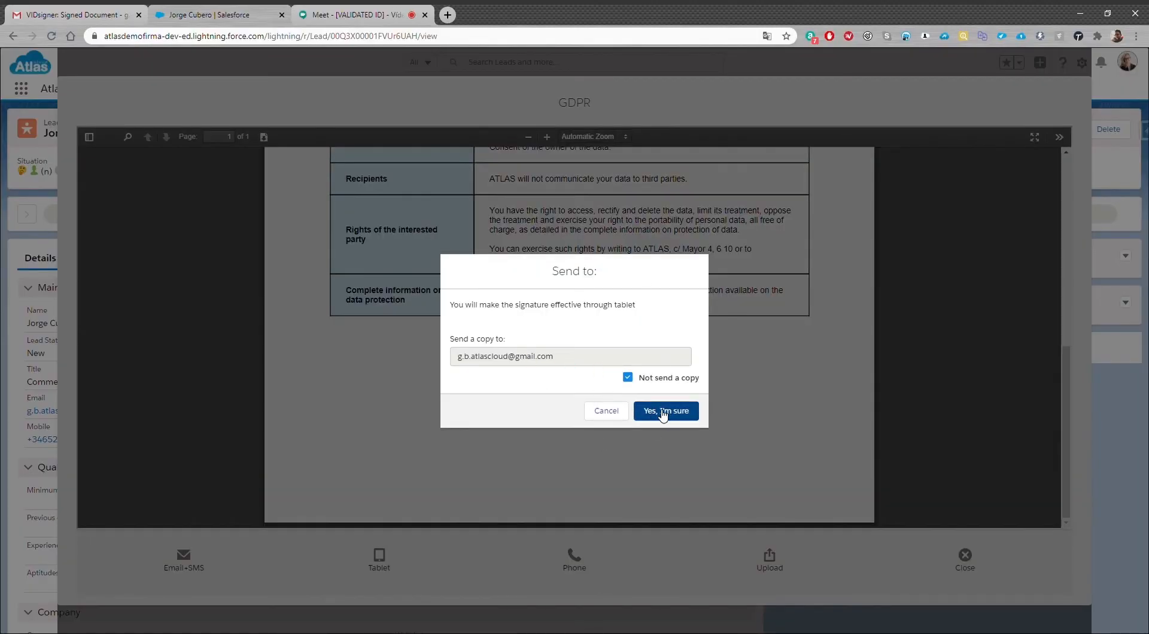
pyautogui.click(664, 411)
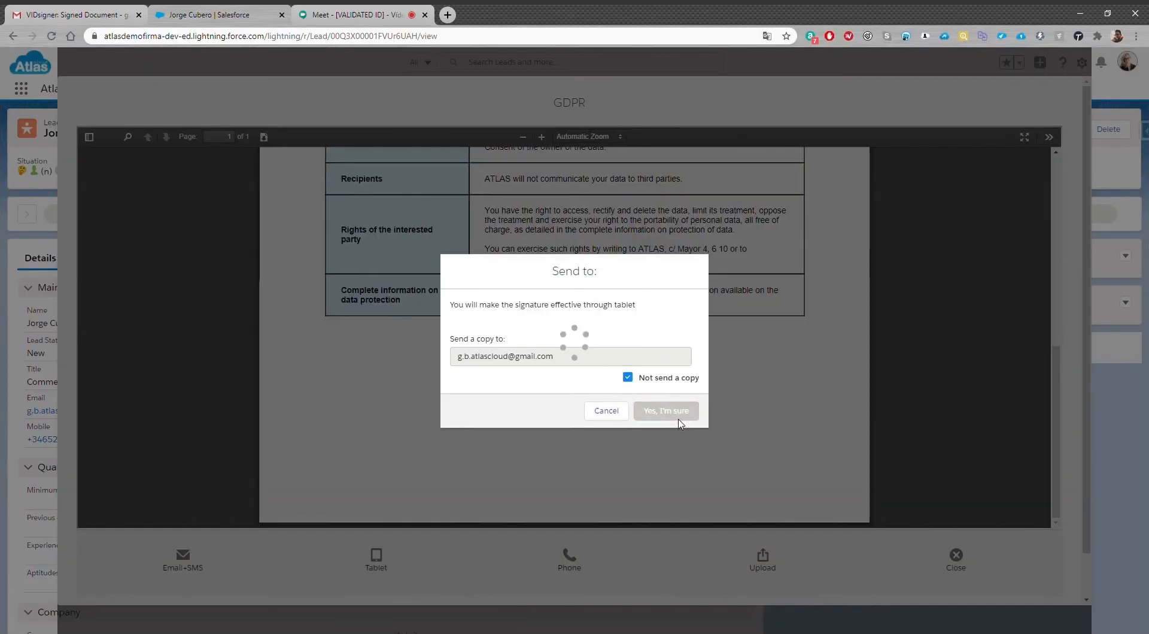
pyautogui.click(665, 411)
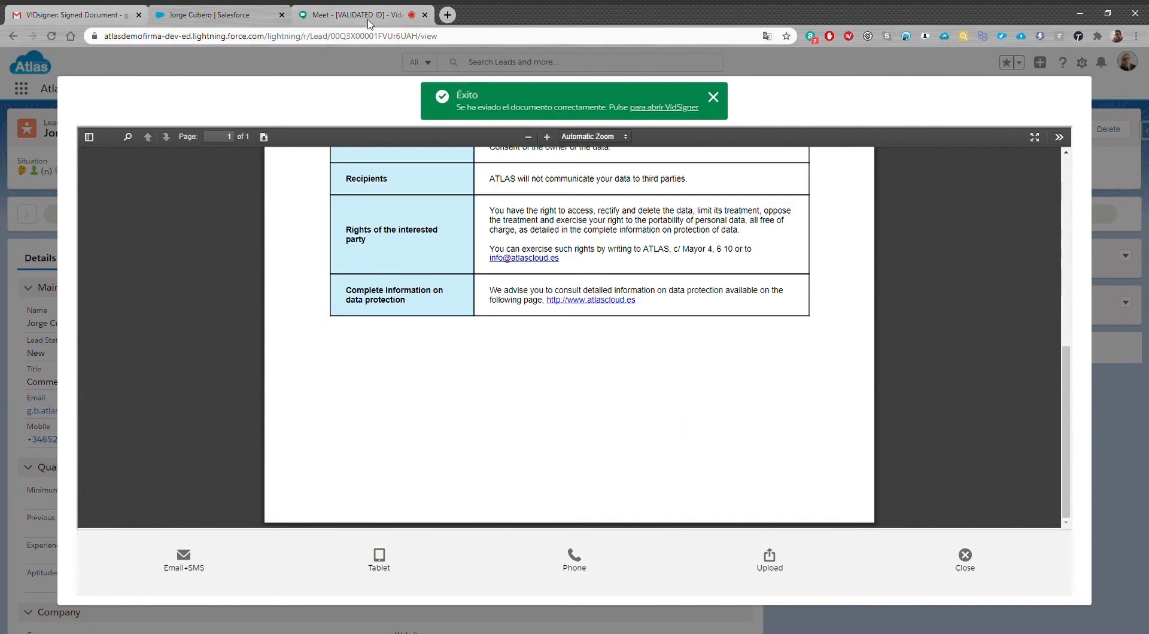
pyautogui.click(965, 560)
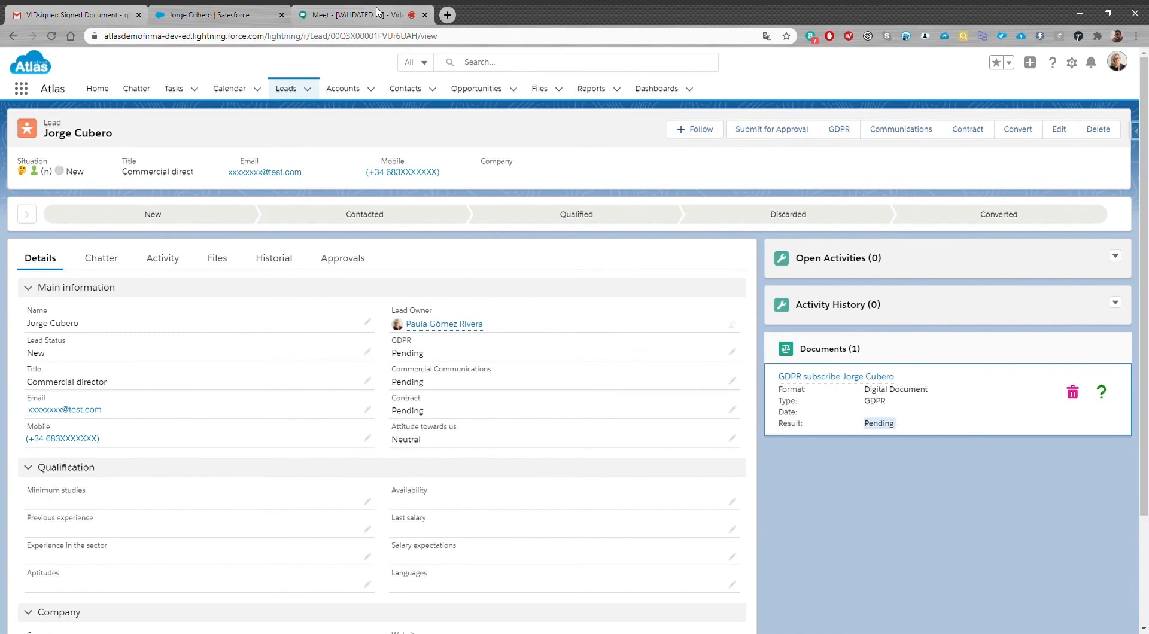
pyautogui.click(358, 14)
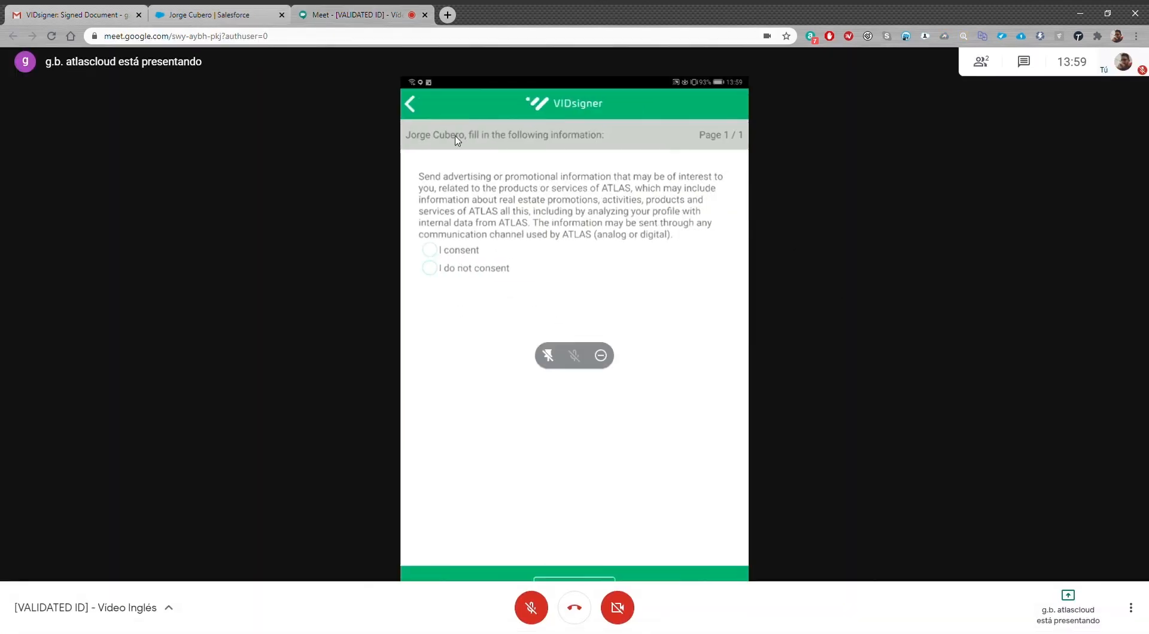
pyautogui.click(430, 250)
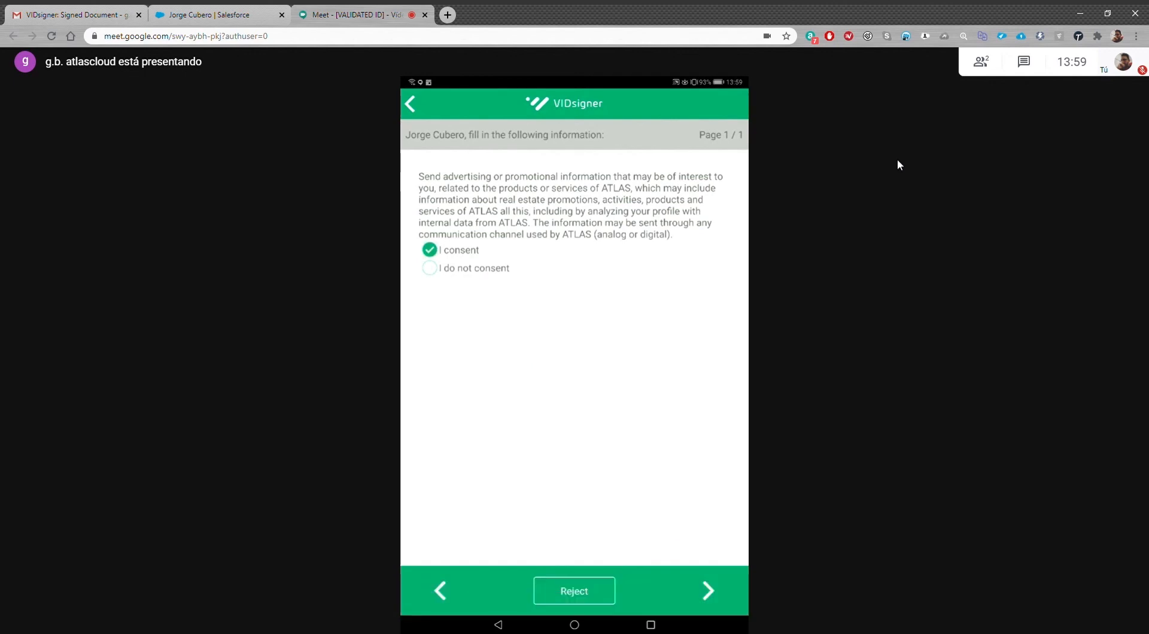
pyautogui.click(706, 591)
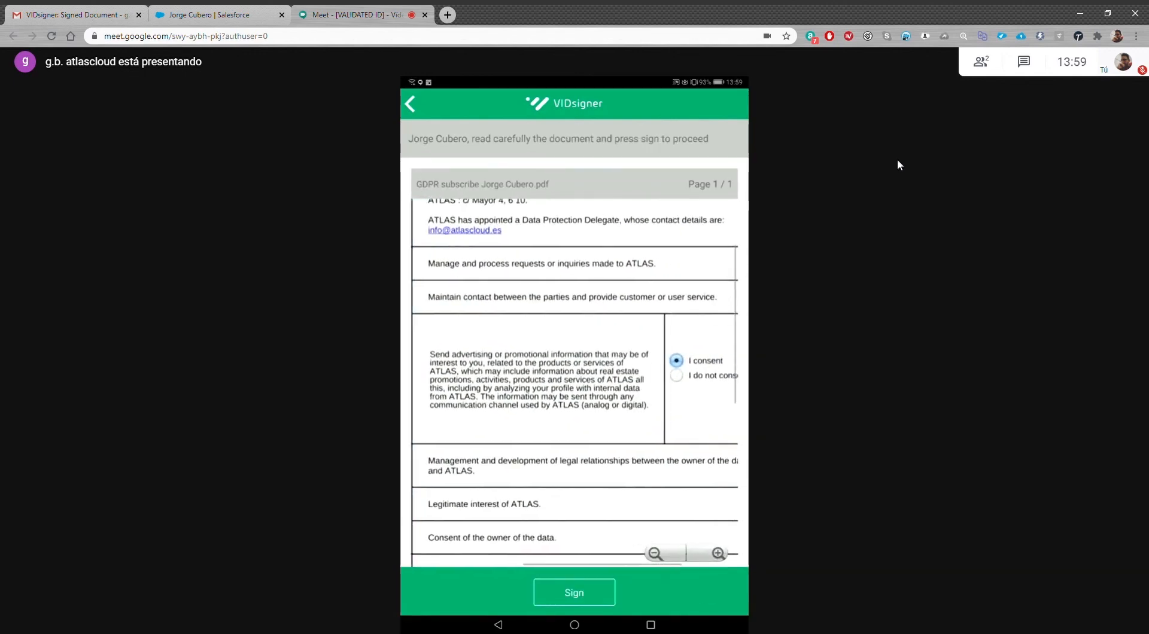
pyautogui.click(574, 593)
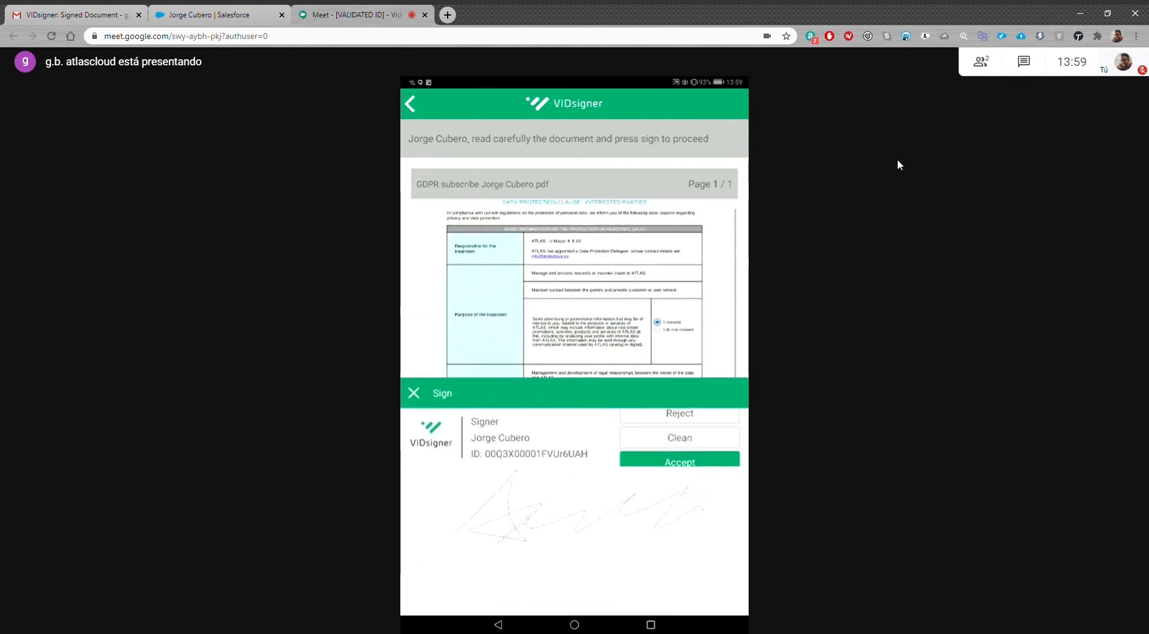
pyautogui.click(677, 462)
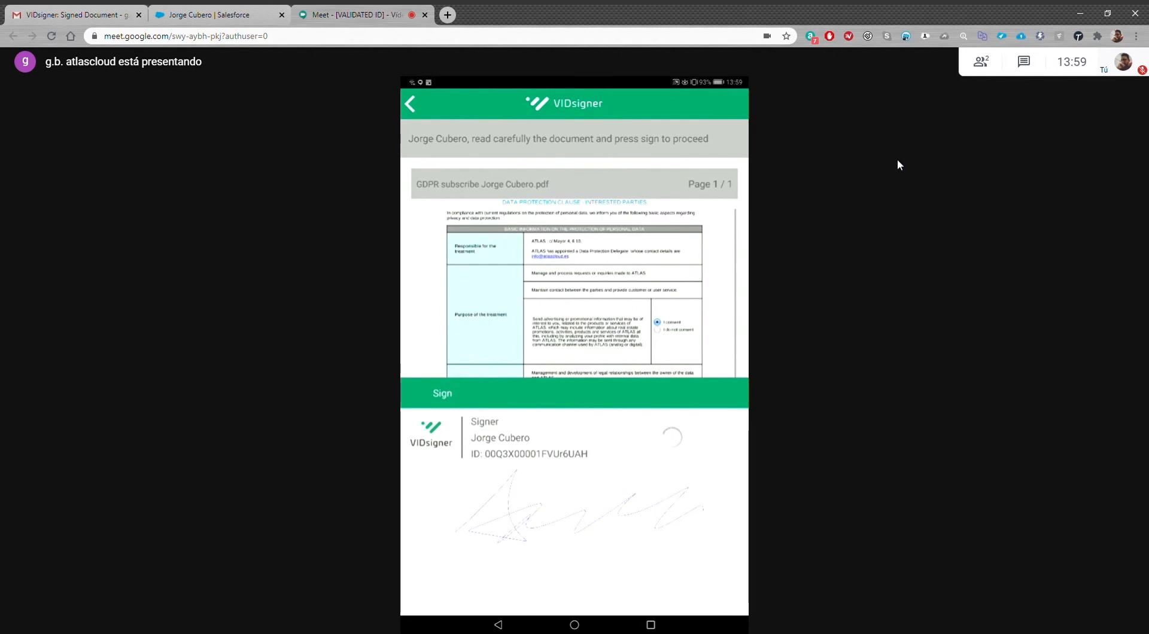
pyautogui.click(443, 393)
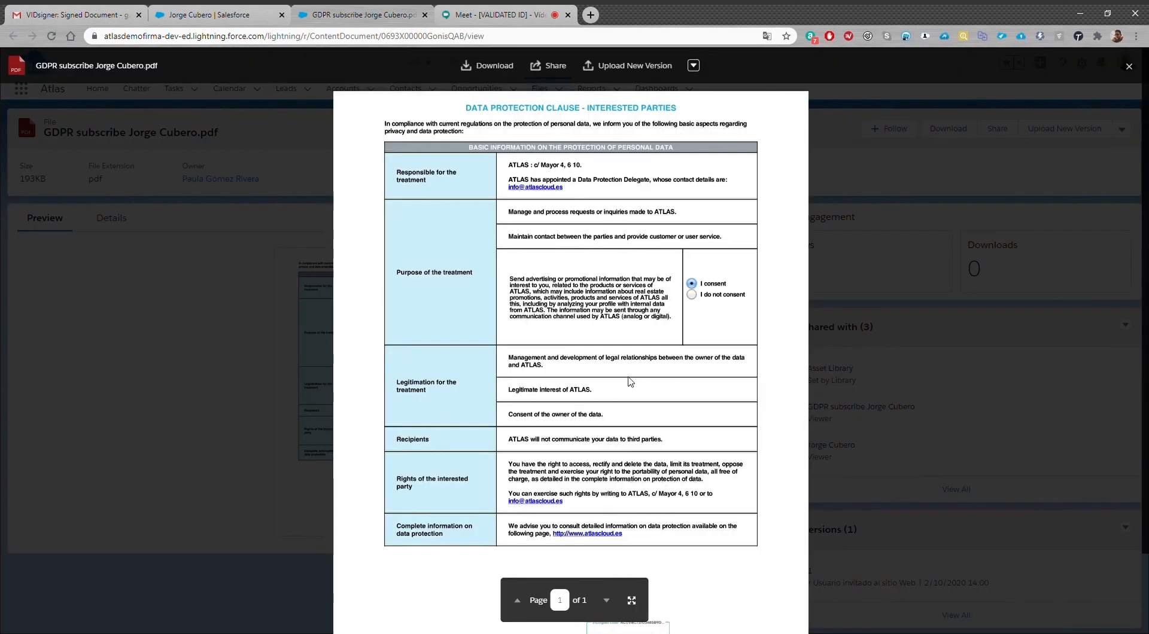
pyautogui.scroll(-3)
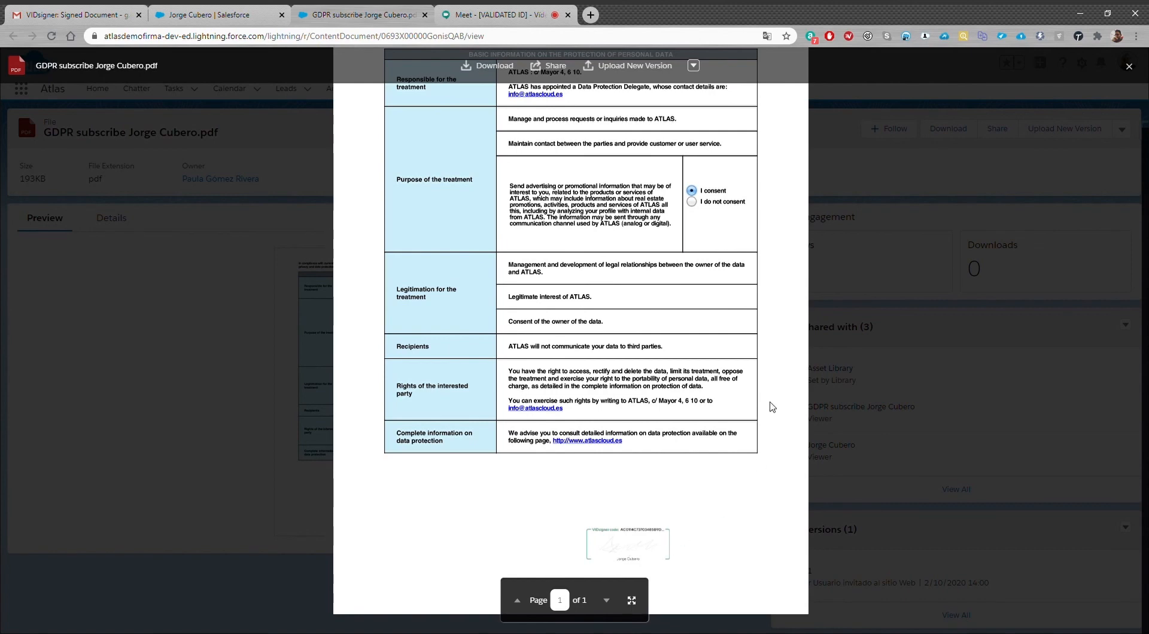
pyautogui.click(1128, 66)
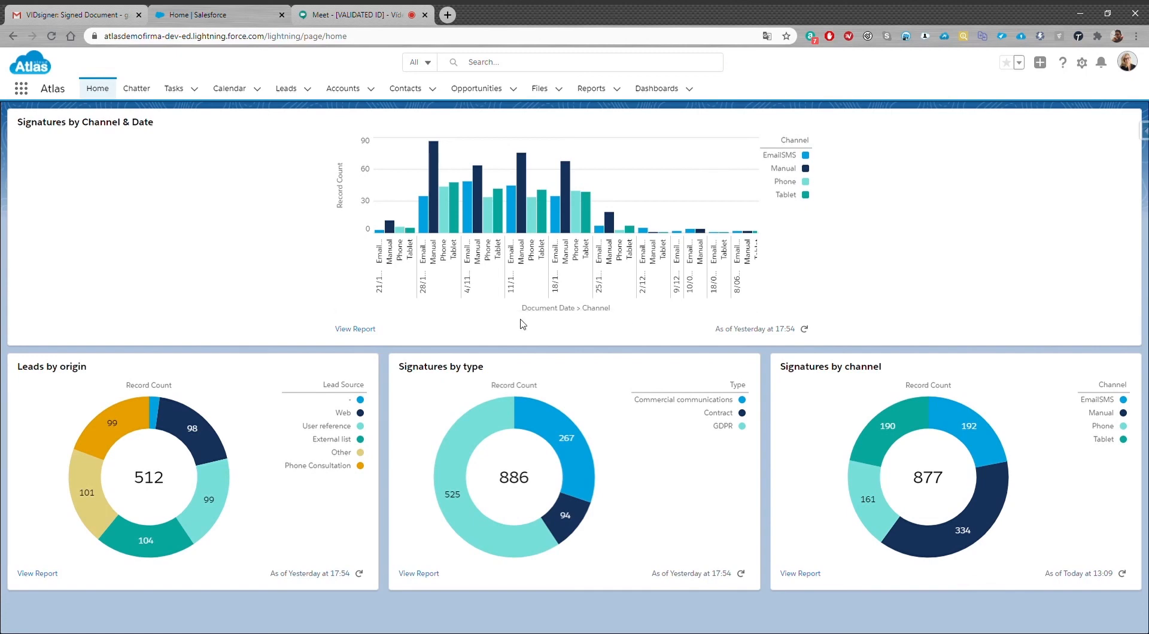
pyautogui.moveTo(1092, 112)
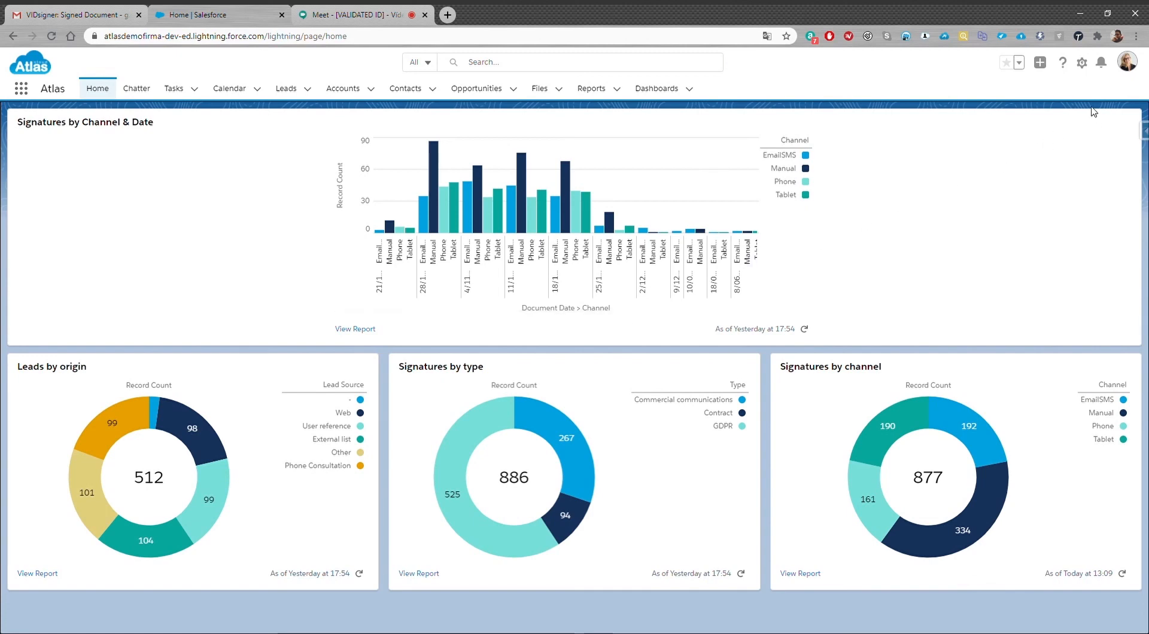